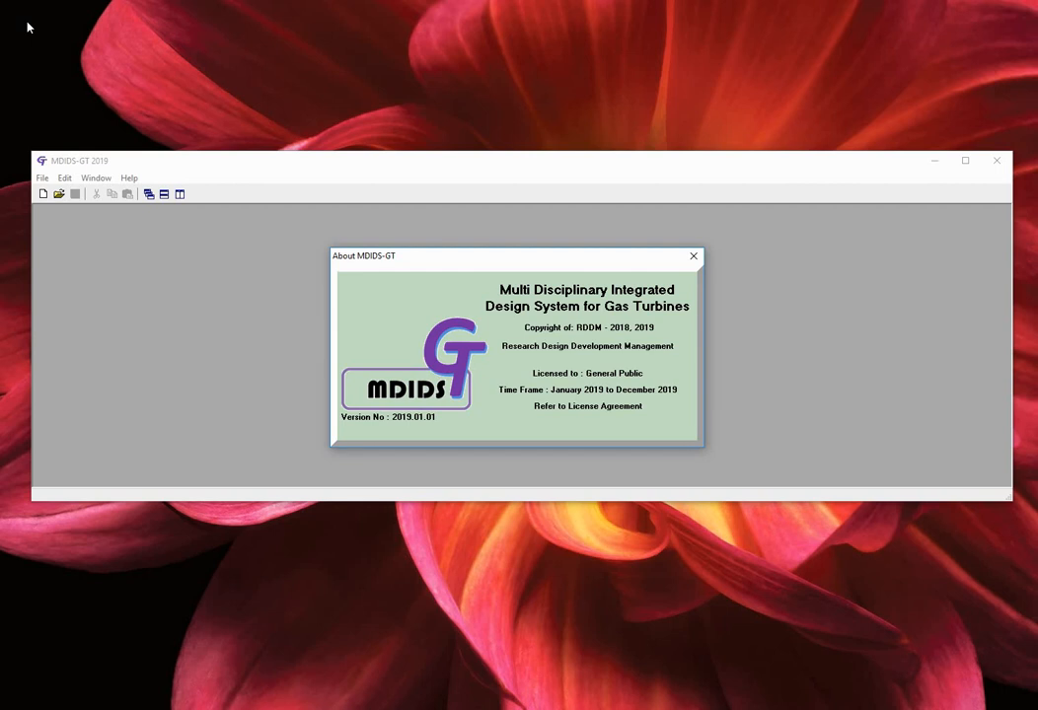
Close the About box, create blank NONAME designs, tile them side by side, then close them.
left_click(693, 257)
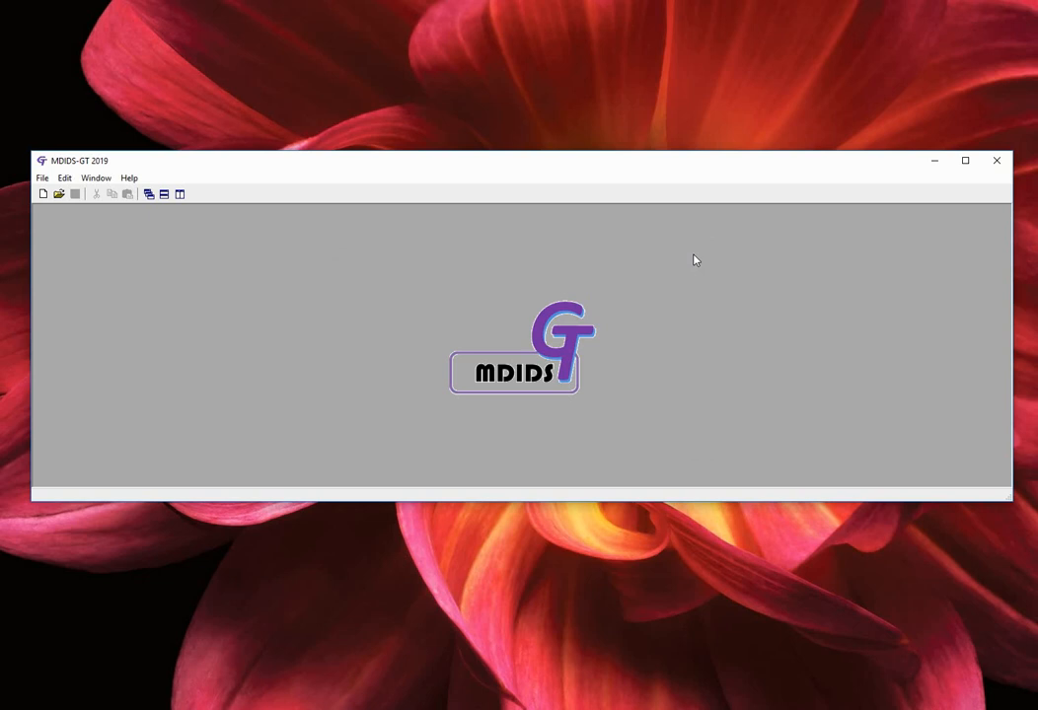
mouse_move(39, 199)
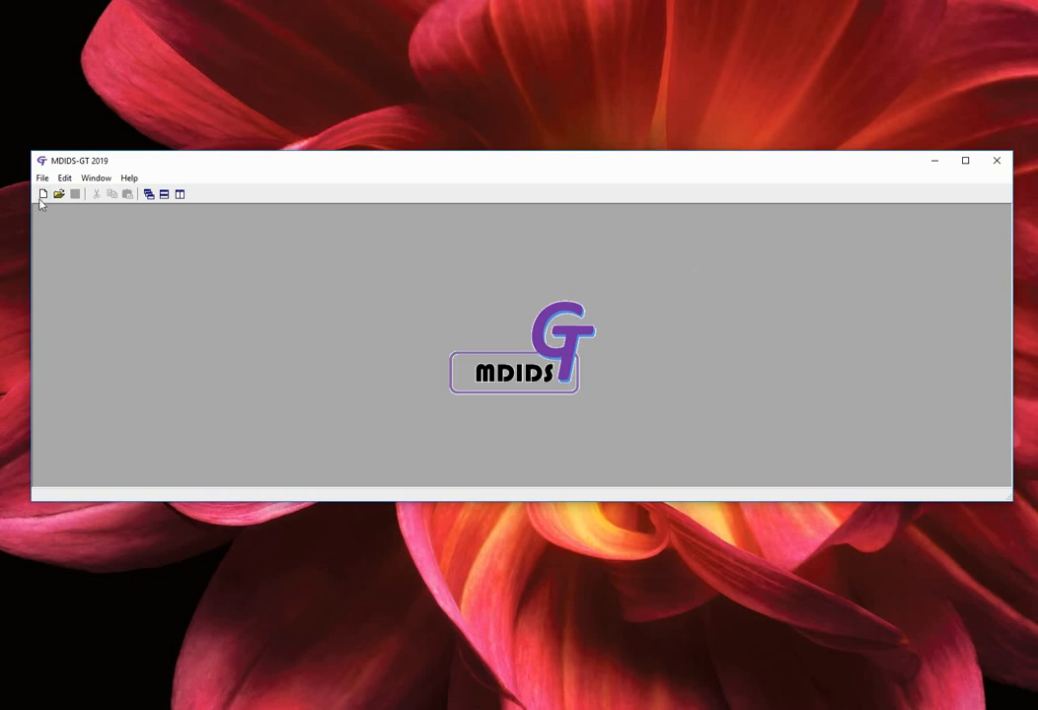
left_click(43, 193)
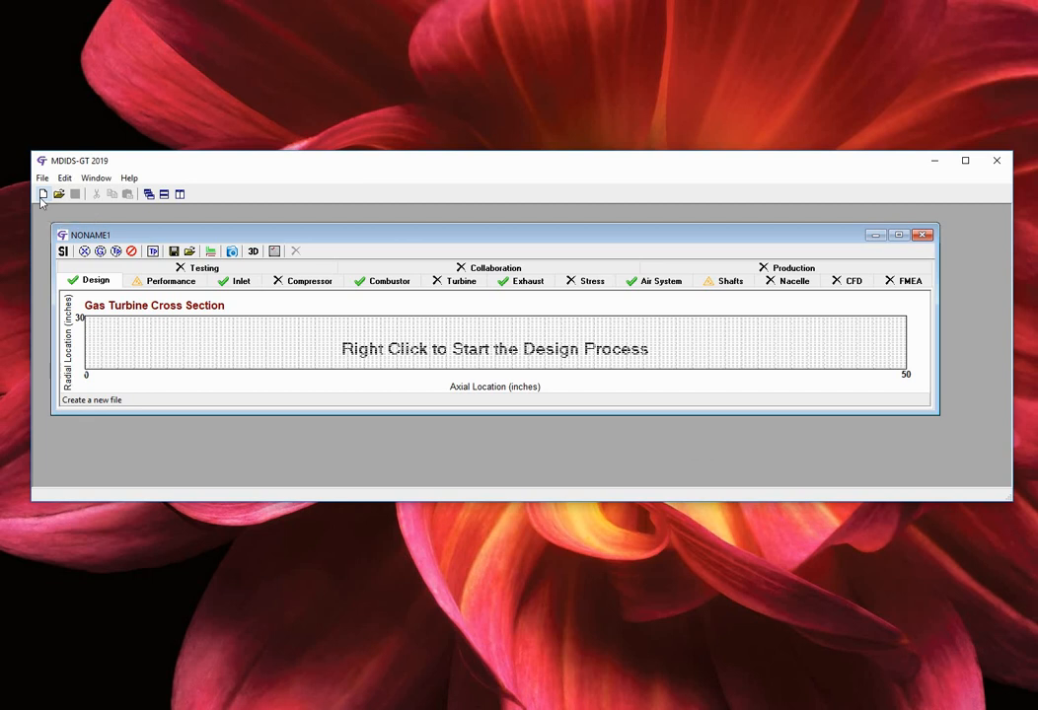
left_click(43, 195)
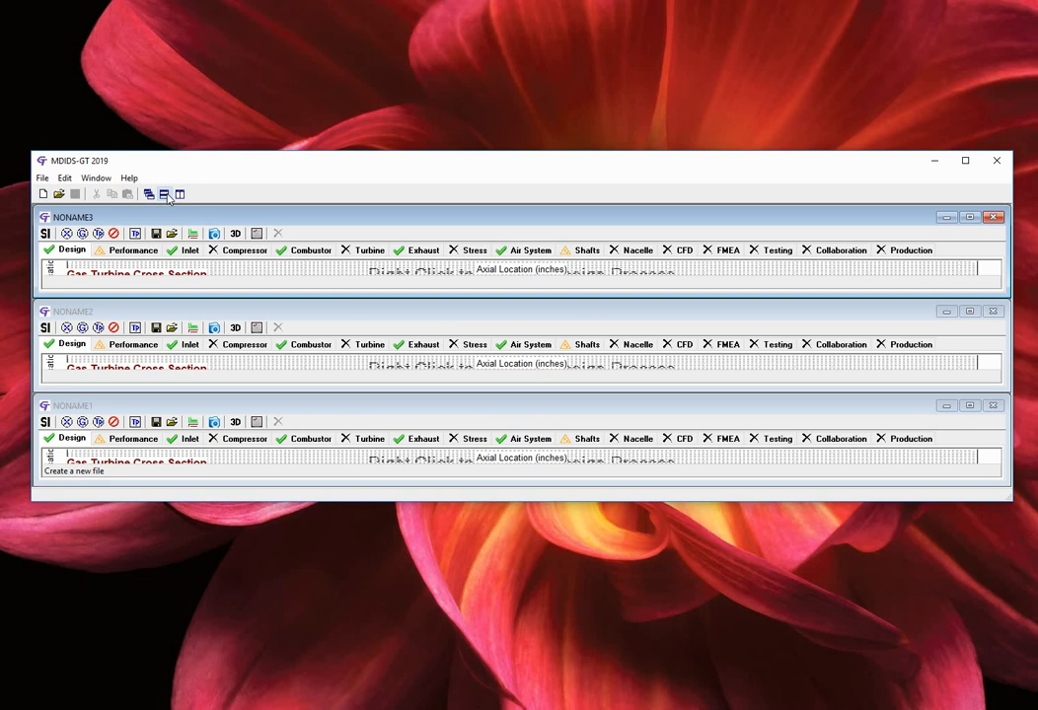
left_click(179, 194)
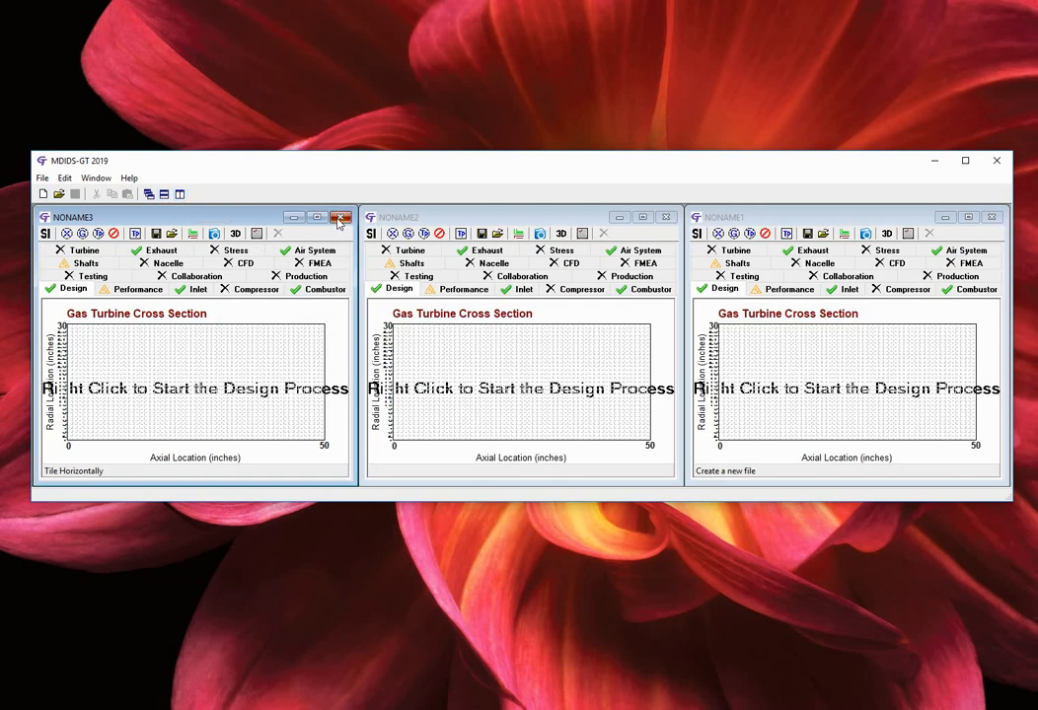
left_click(341, 217)
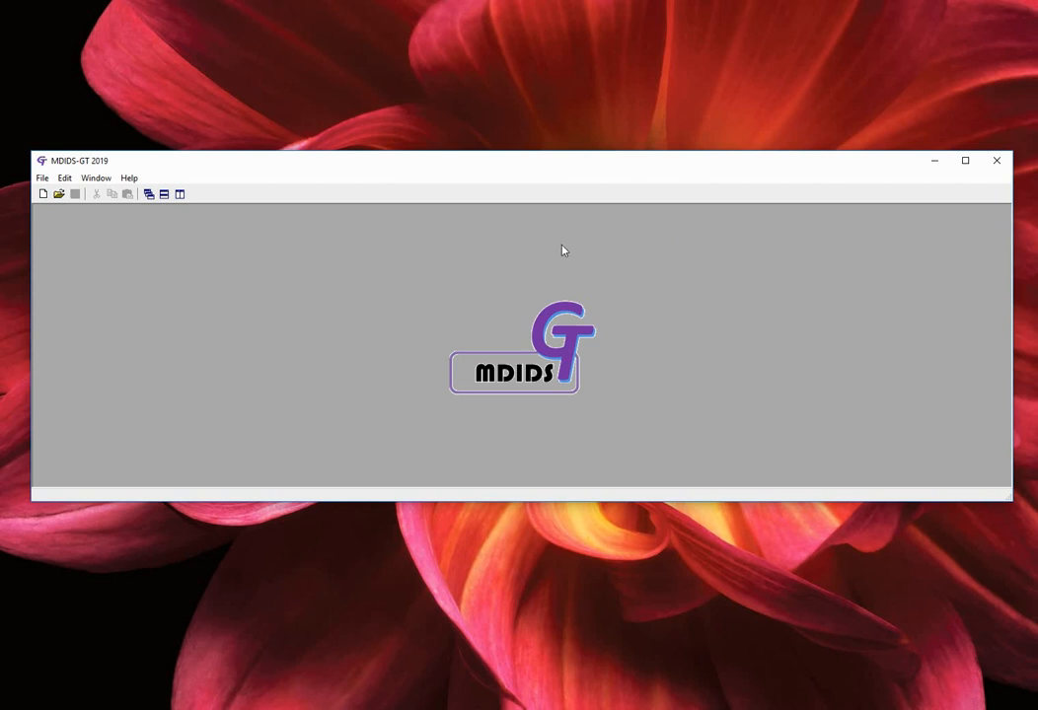
mouse_move(194, 260)
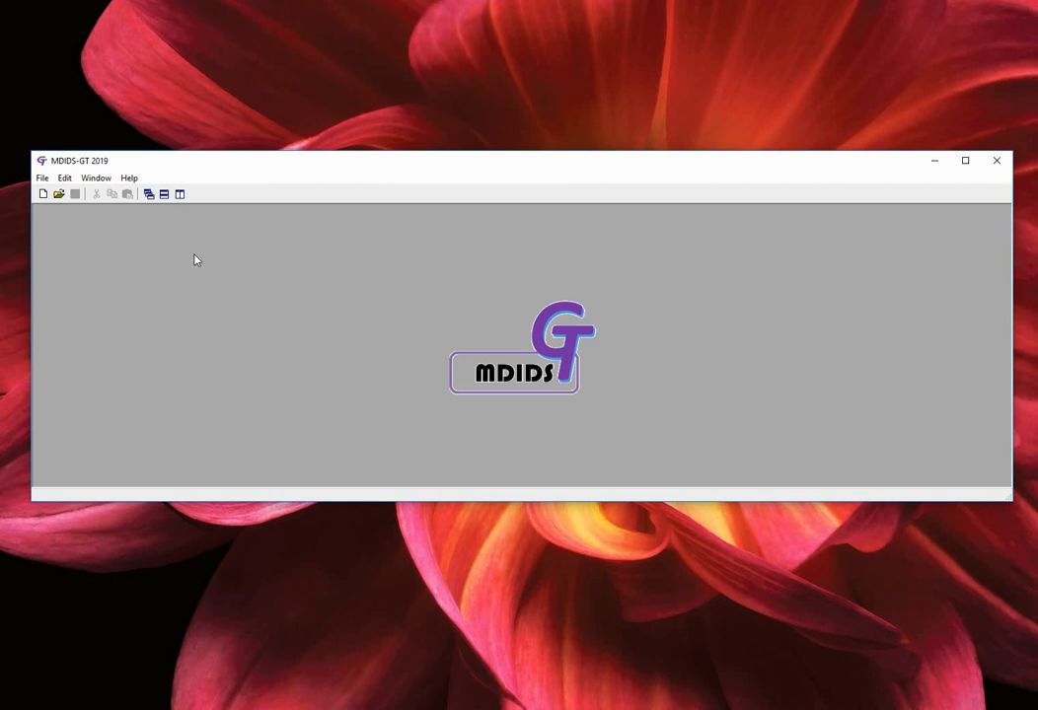
Open V2500-vers38-06-test-RnD-Lifing-Tokyo, accepting the version notice and the auto update.
left_click(43, 193)
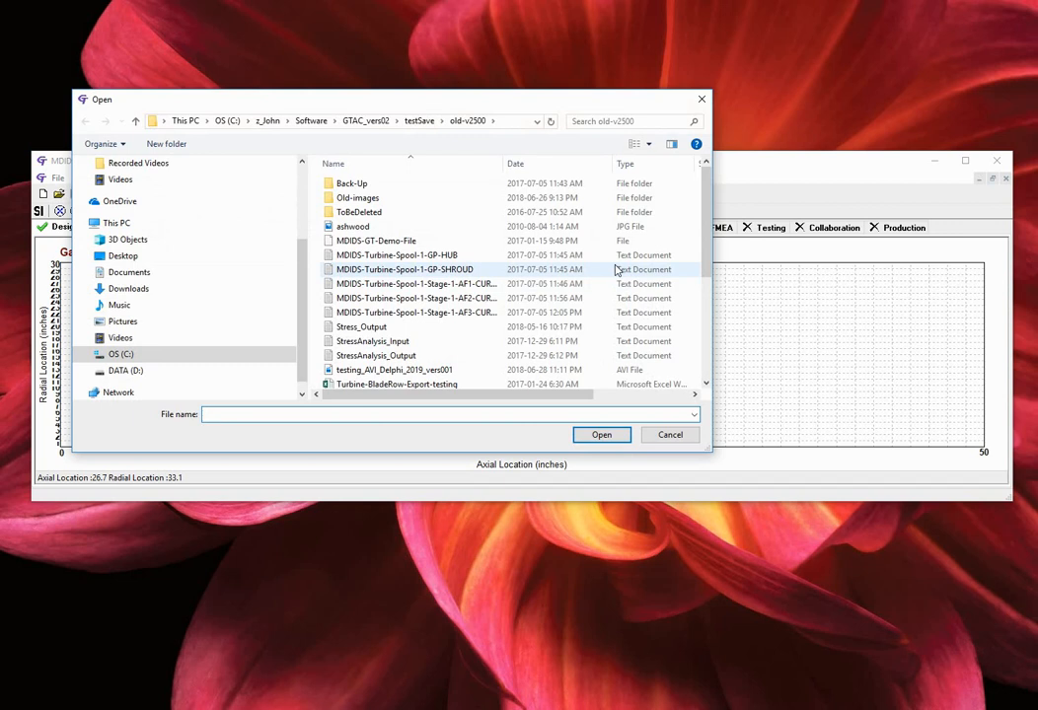
scroll("down", 3)
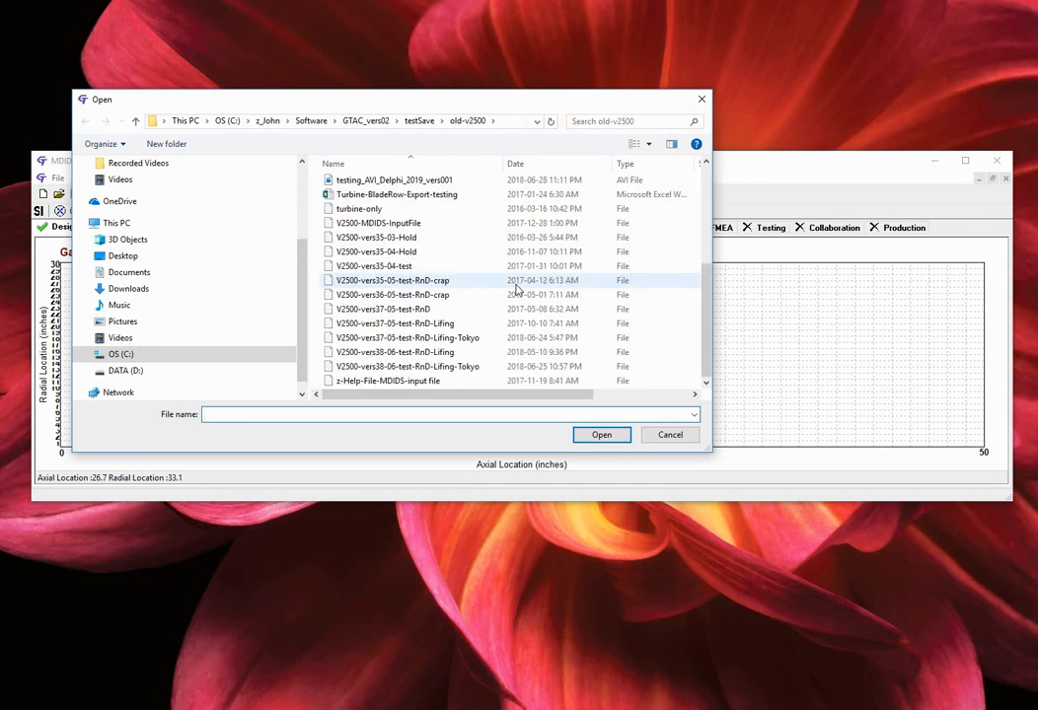
left_click(601, 434)
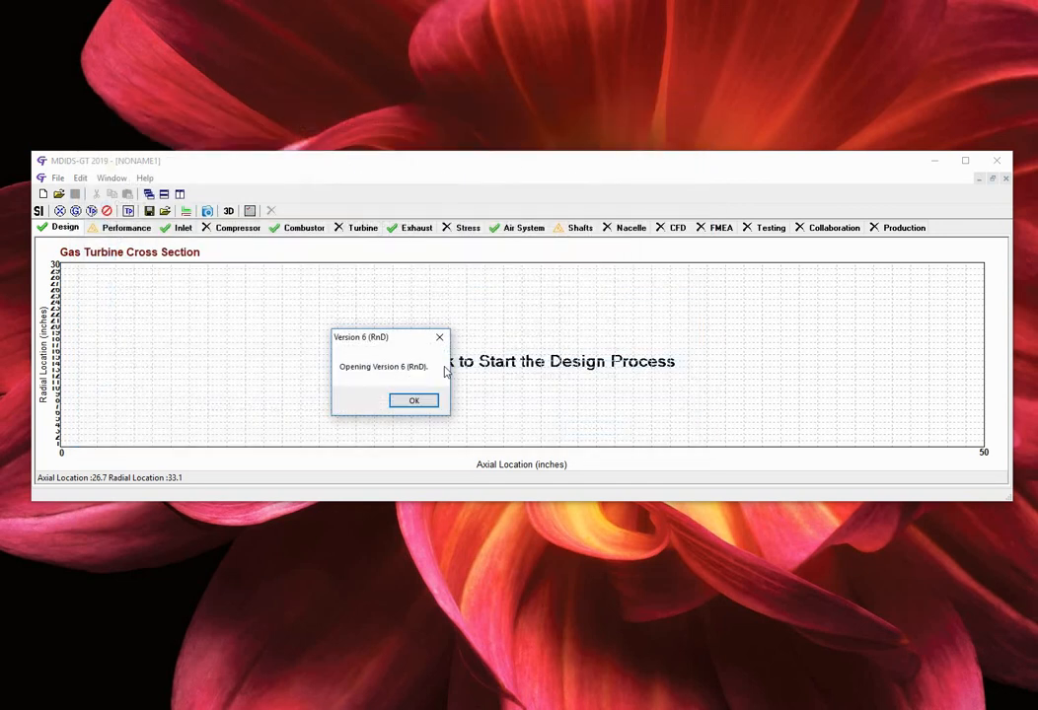
left_click(414, 401)
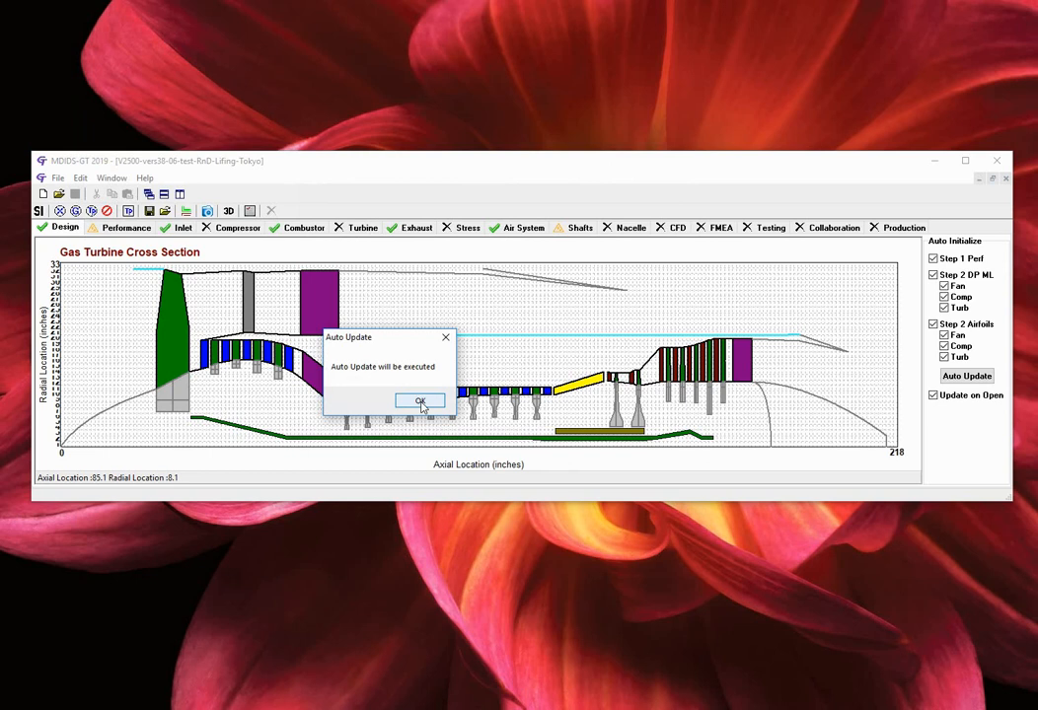
left_click(421, 401)
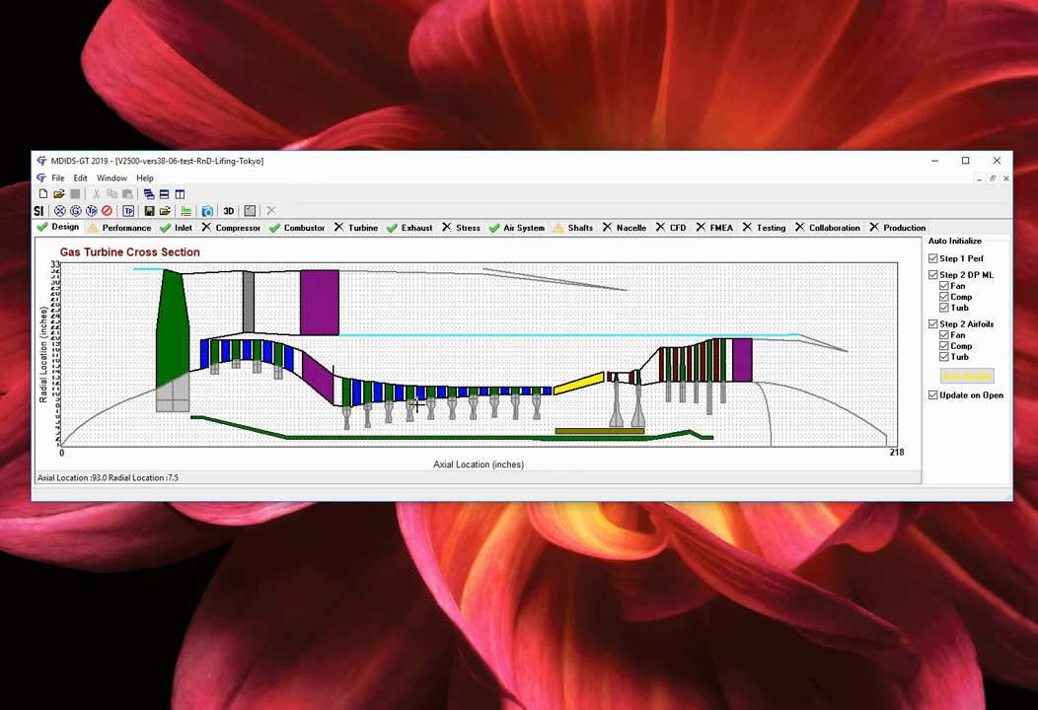
left_click(965, 375)
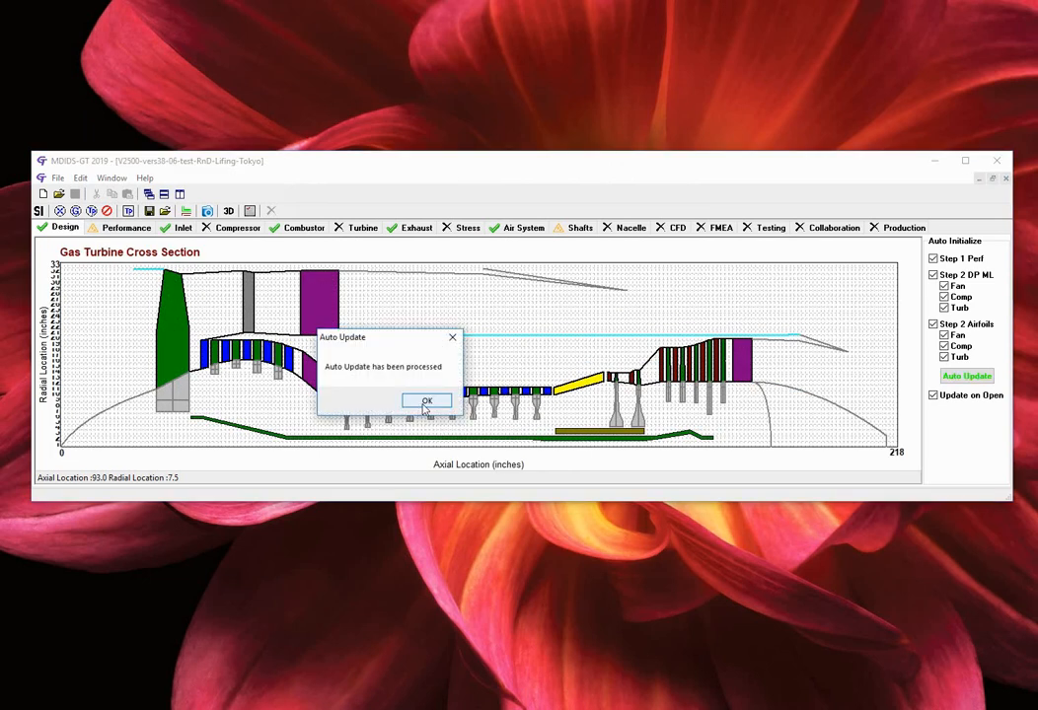
Dismiss the auto update notice and bring up the five-step design process menu.
left_click(427, 401)
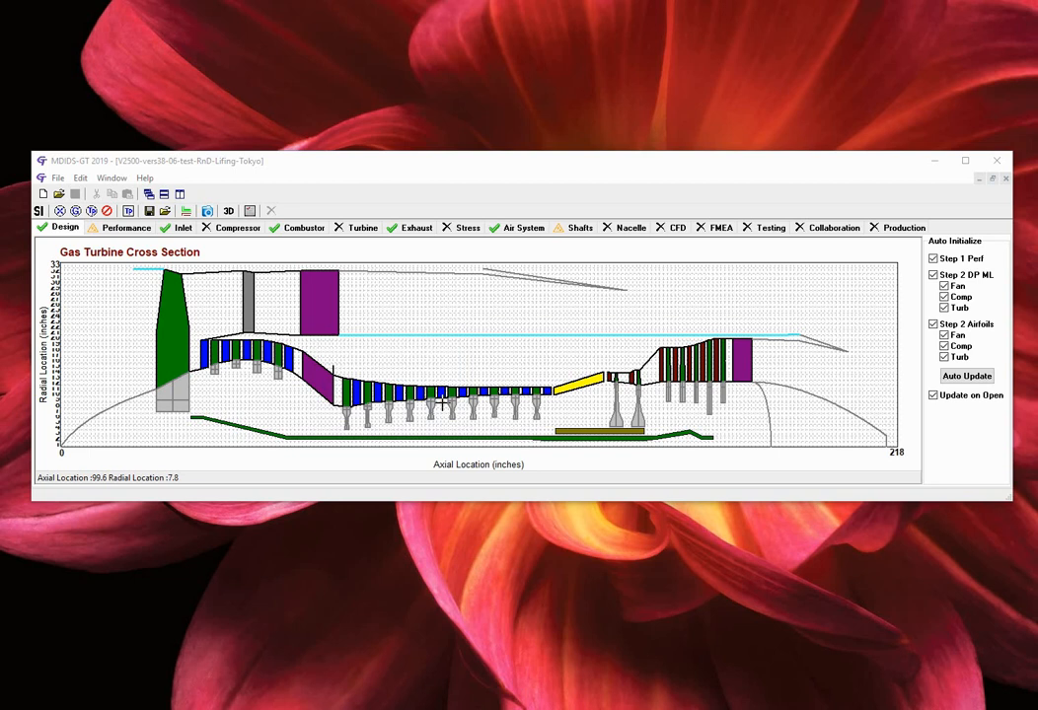
mouse_move(442, 398)
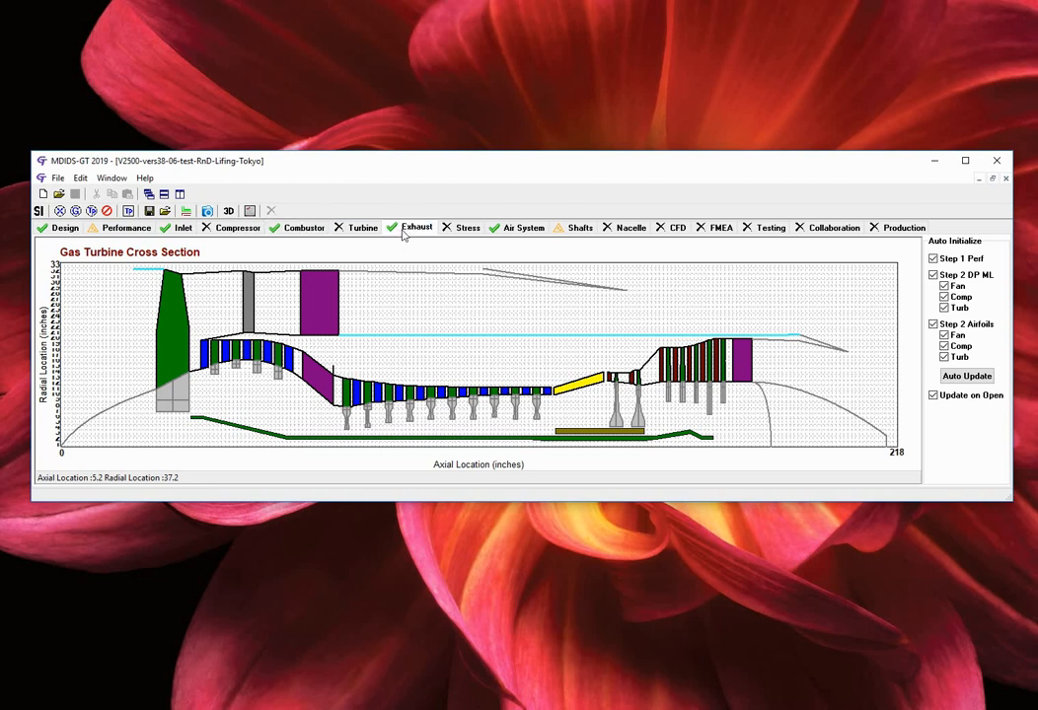
left_click(496, 228)
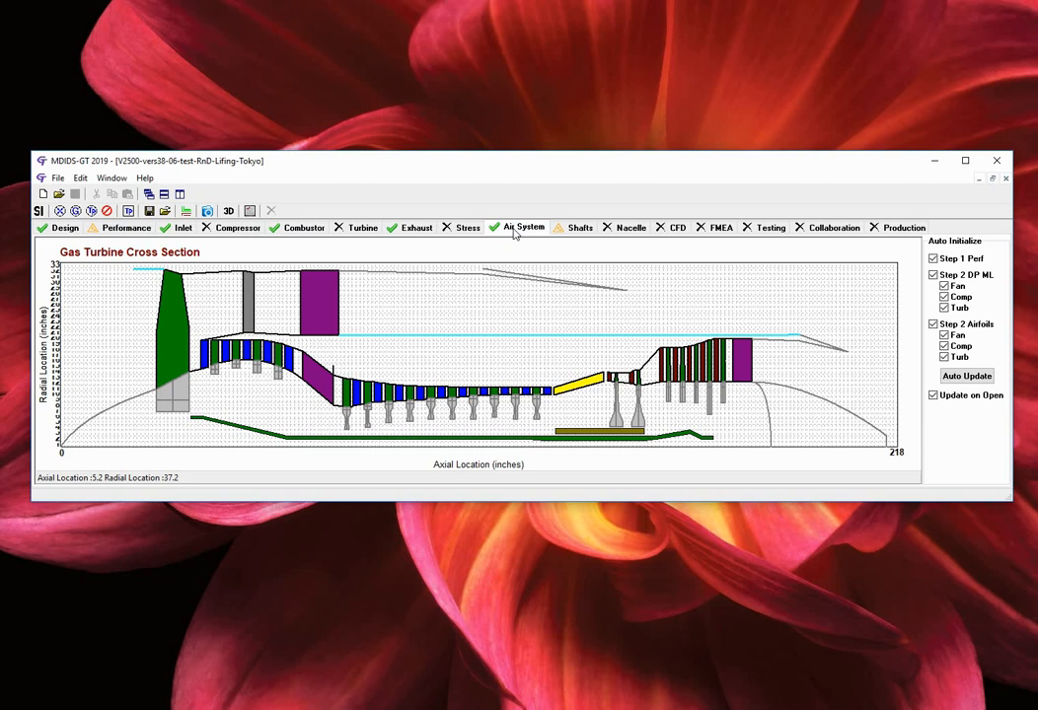
left_click(581, 227)
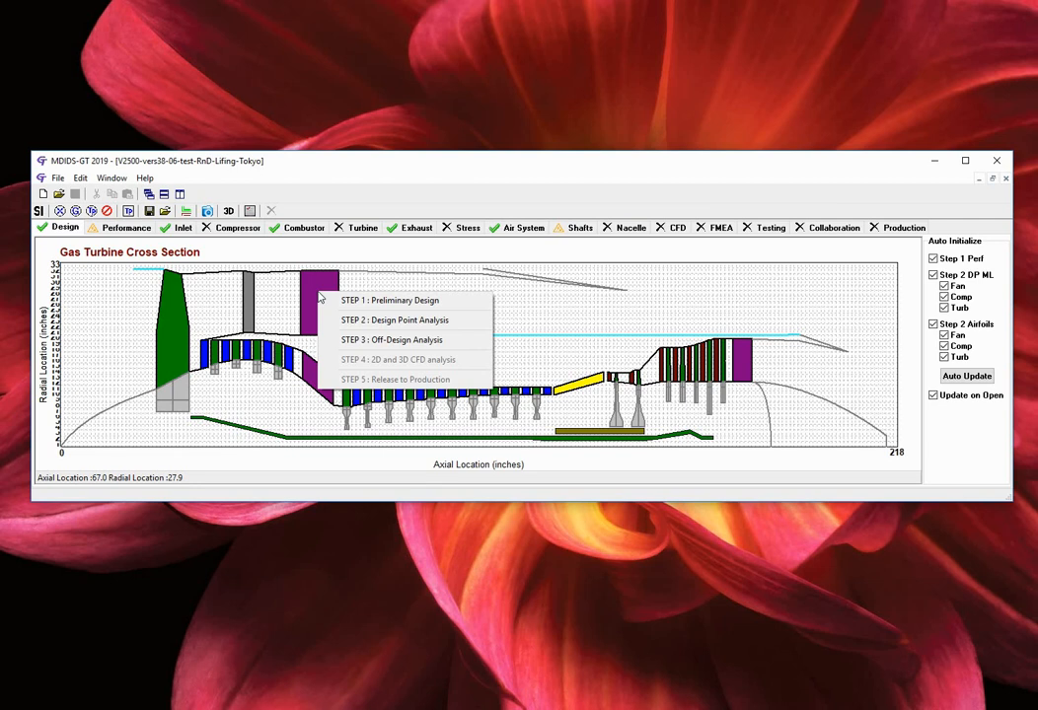
mouse_move(397, 300)
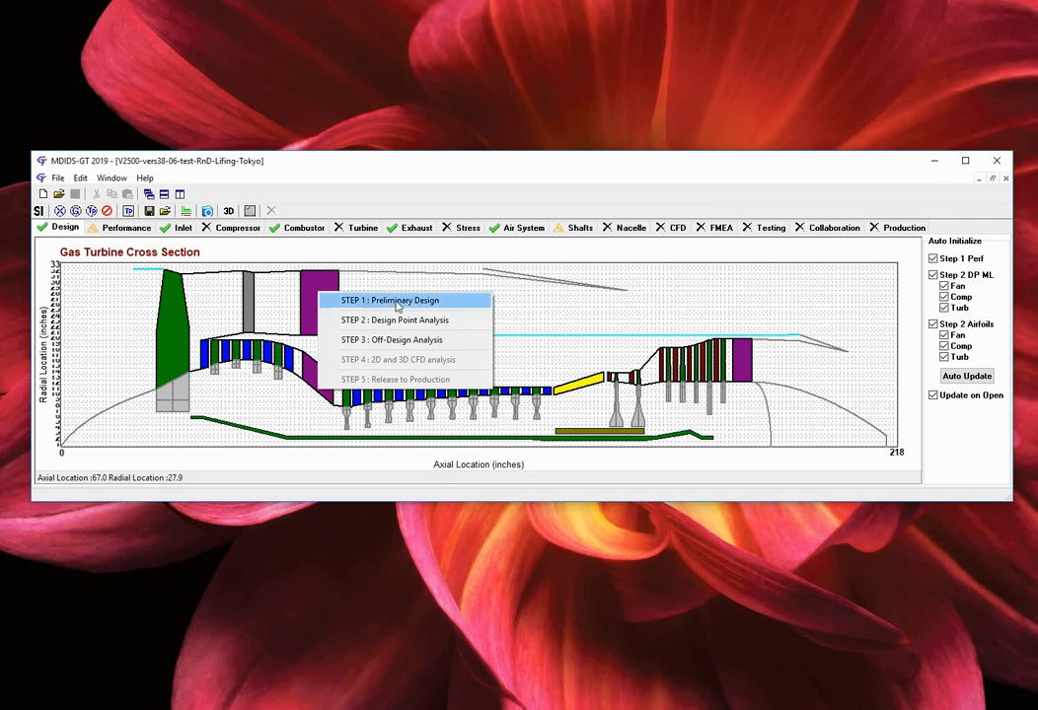
left_click(394, 300)
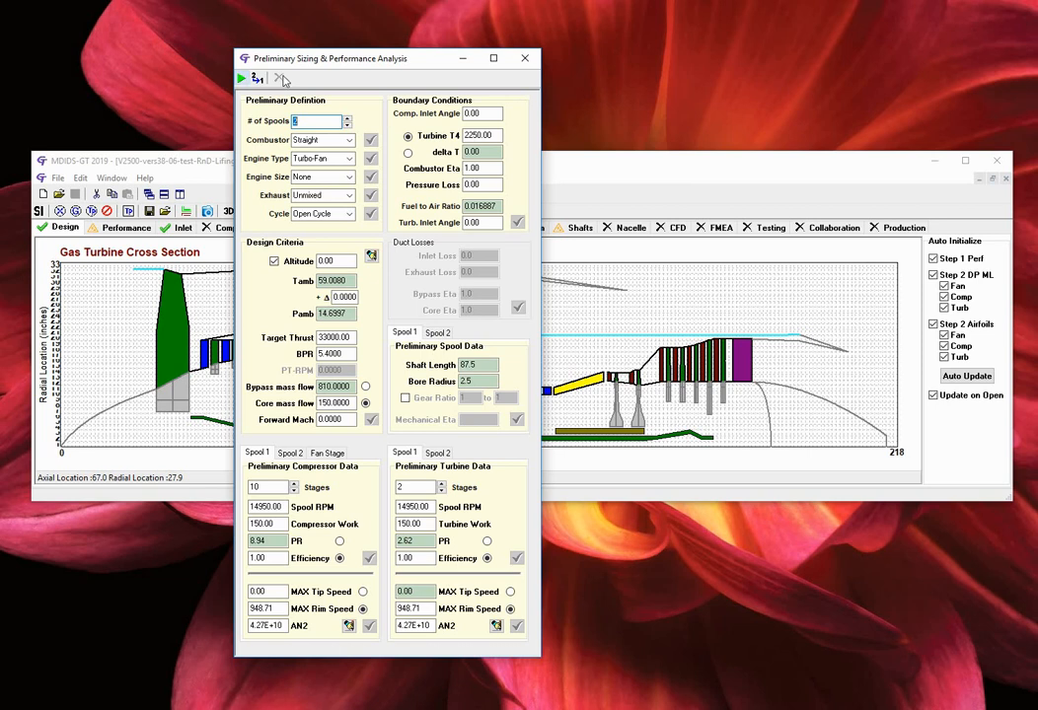
left_click(527, 57)
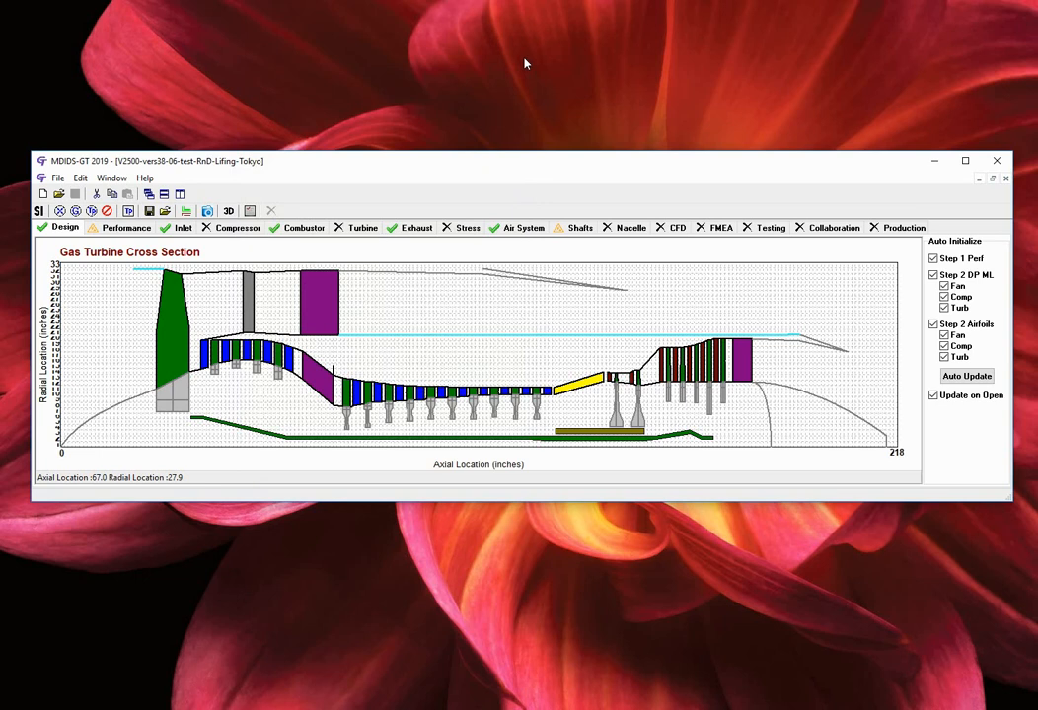
Show station numbers and per-station performance data on the cross section, converted to SI units.
left_click(60, 211)
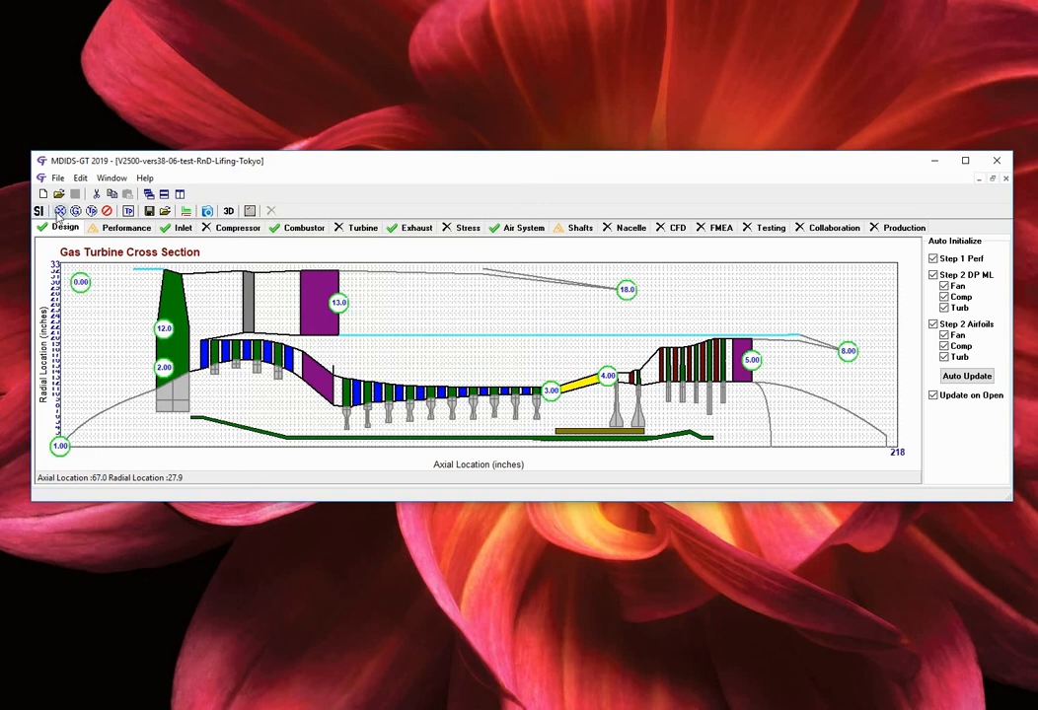
mouse_move(61, 214)
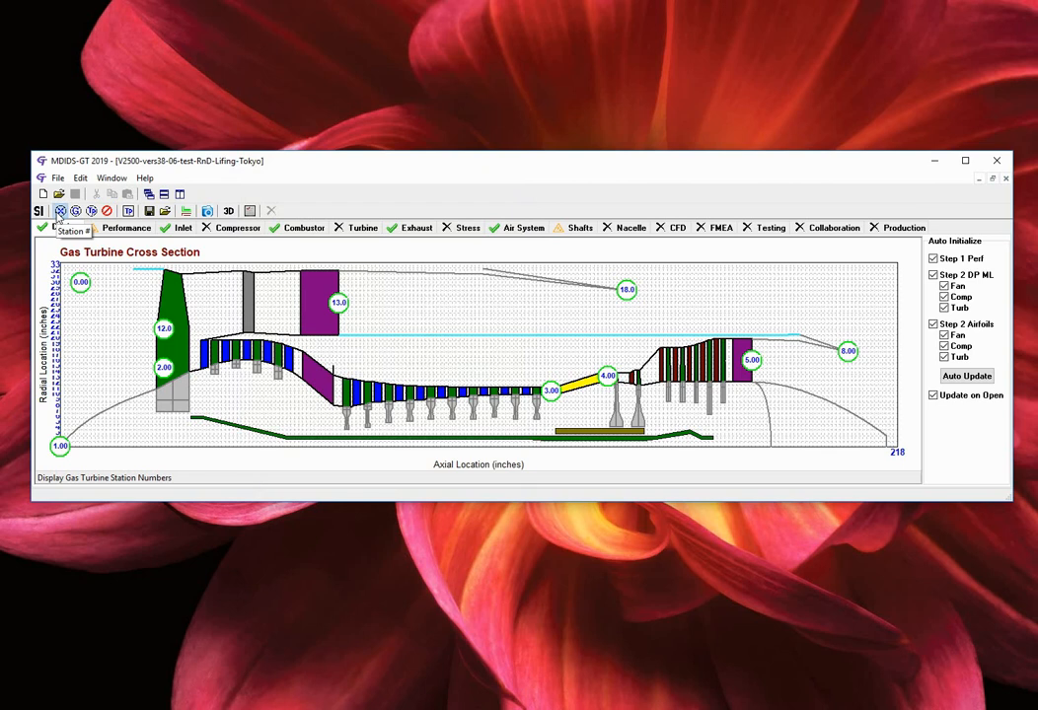
left_click(64, 212)
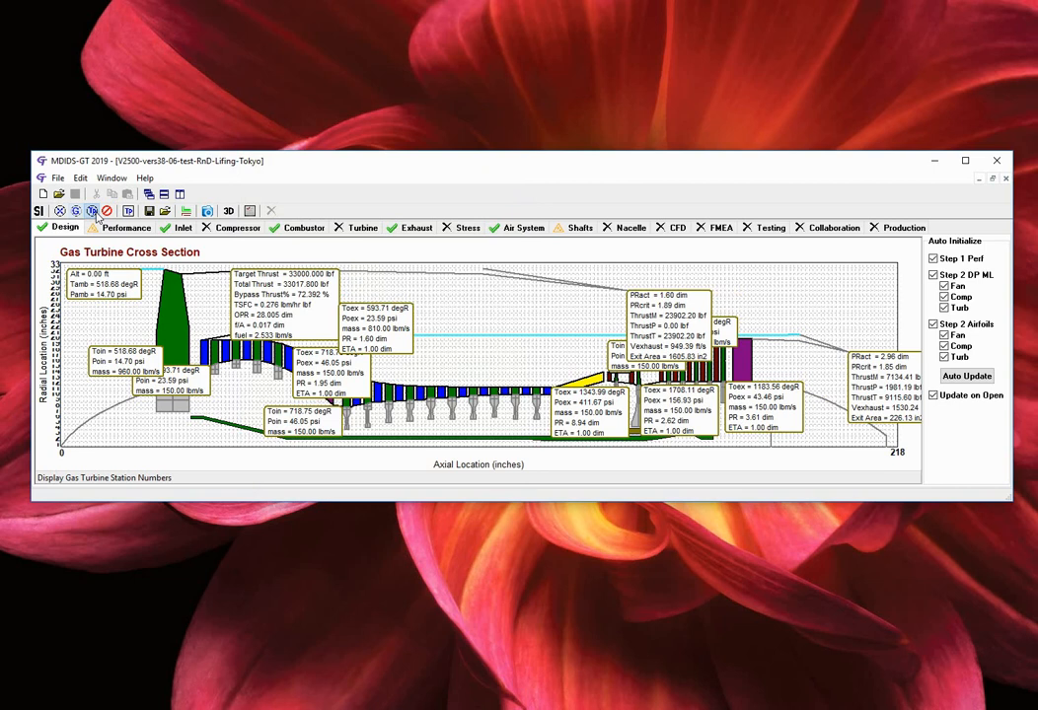
mouse_move(93, 212)
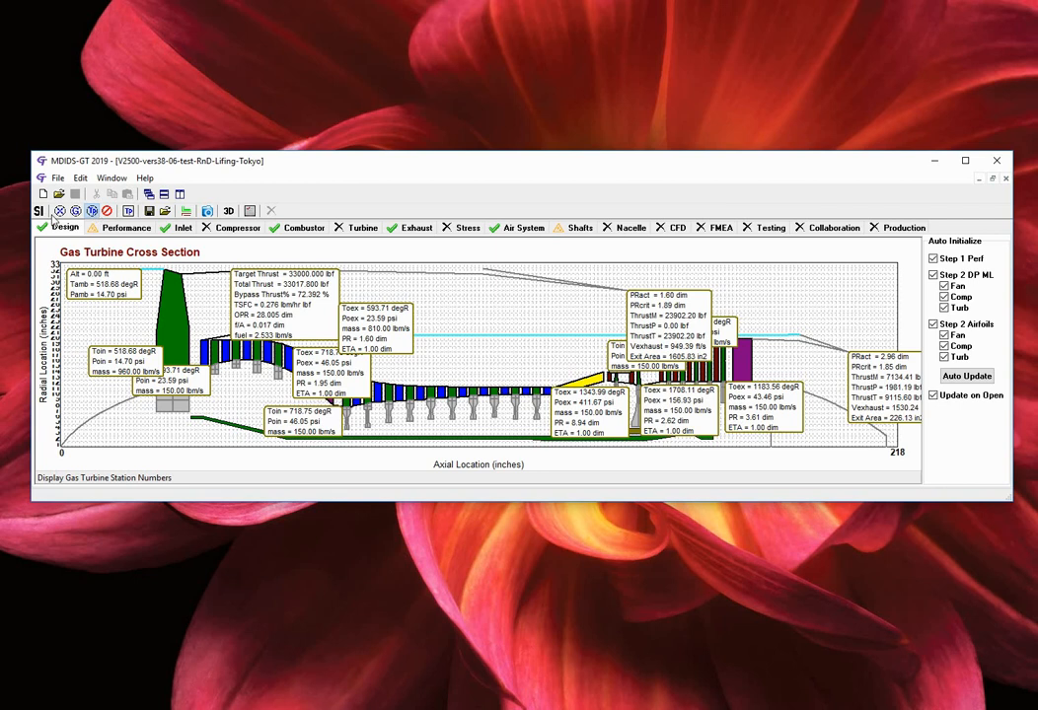
left_click(41, 213)
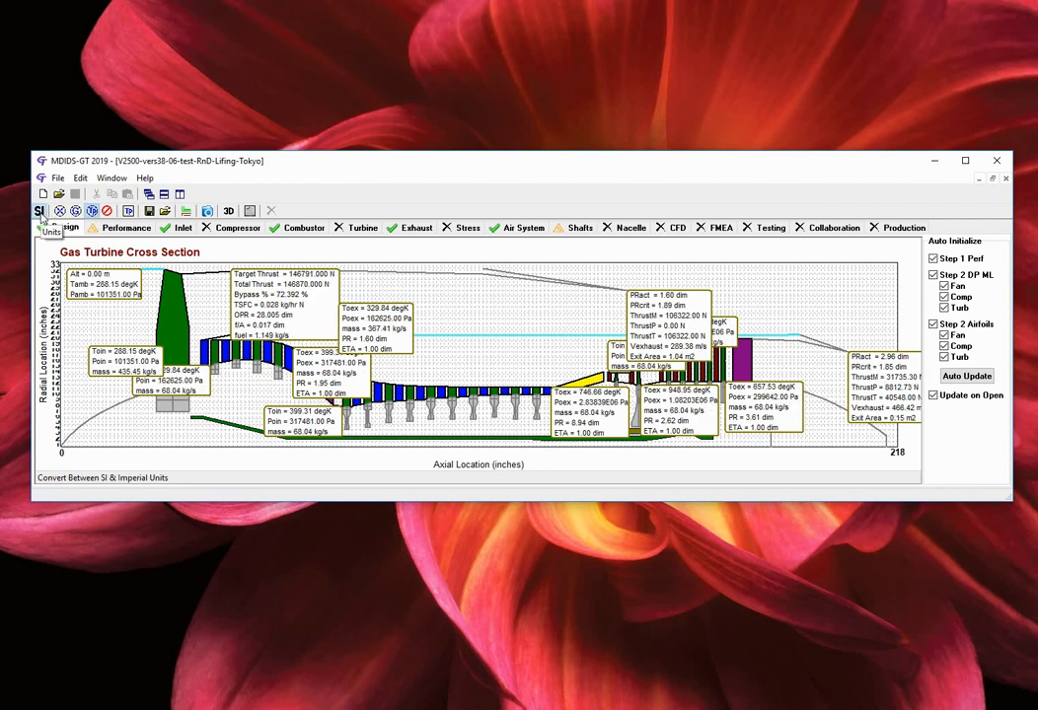
Convert the station performance values back to imperial units with the SI button.
left_click(42, 215)
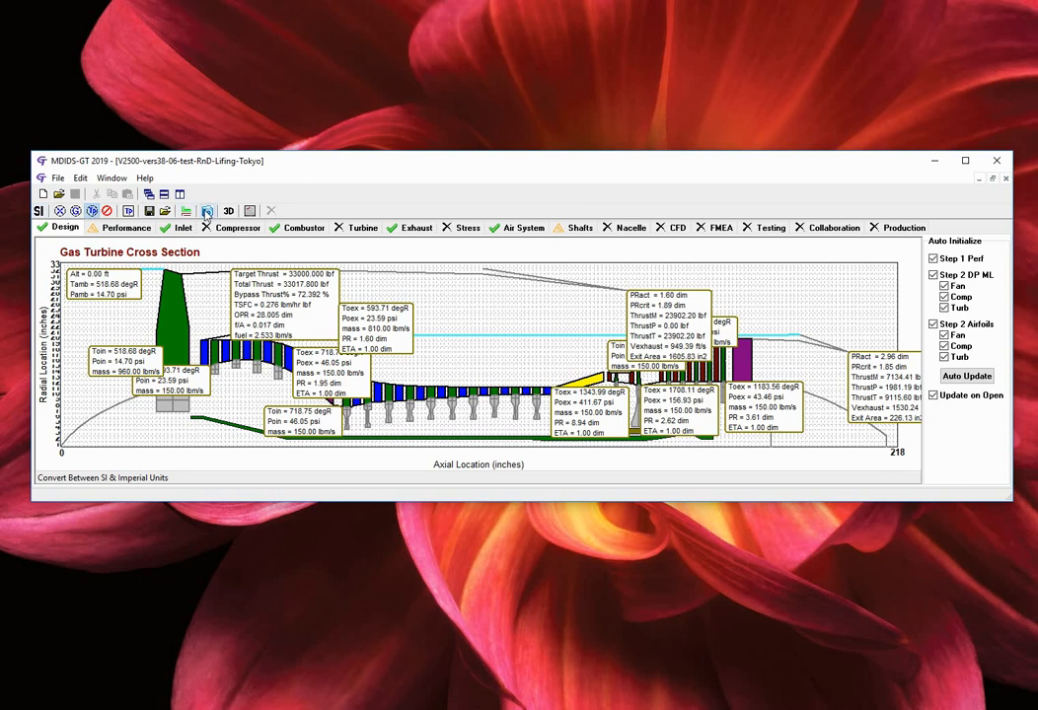
mouse_move(207, 212)
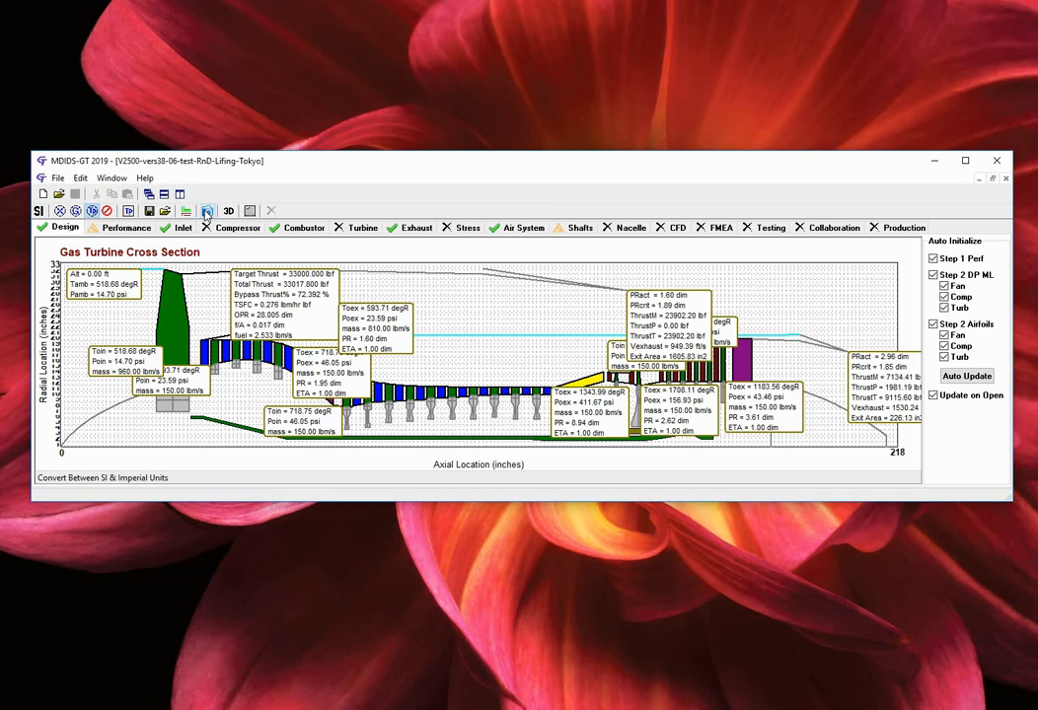
mouse_move(477, 281)
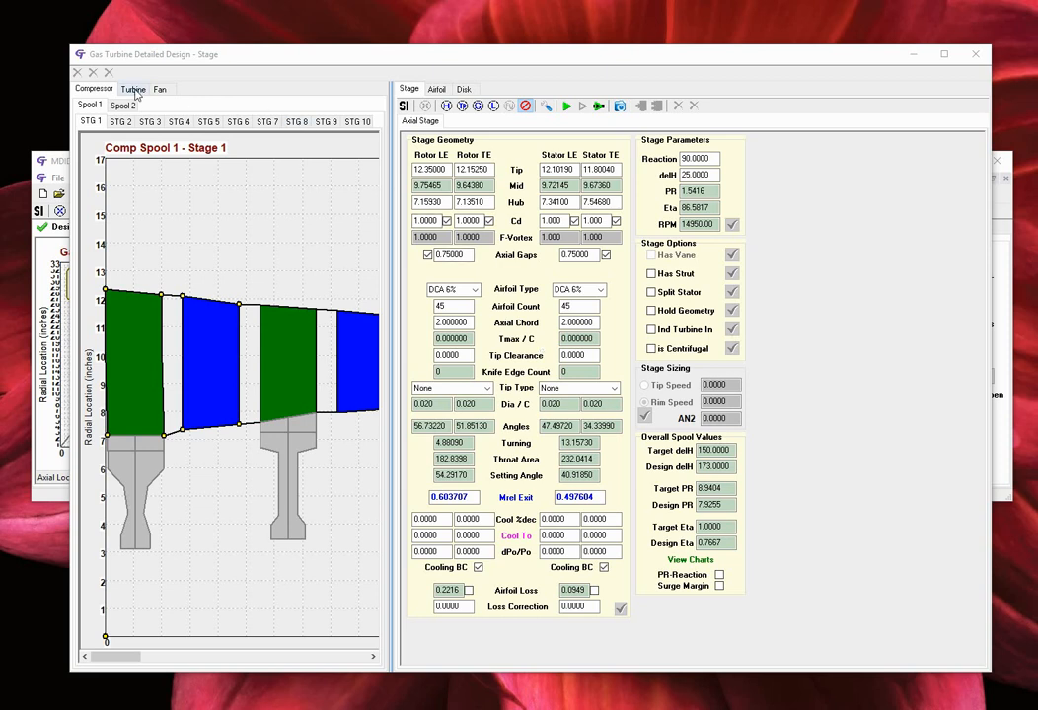
Browse fan, compressor and turbine stages across spools and stages, ending on turbine Spool 1 STG 1.
left_click(160, 89)
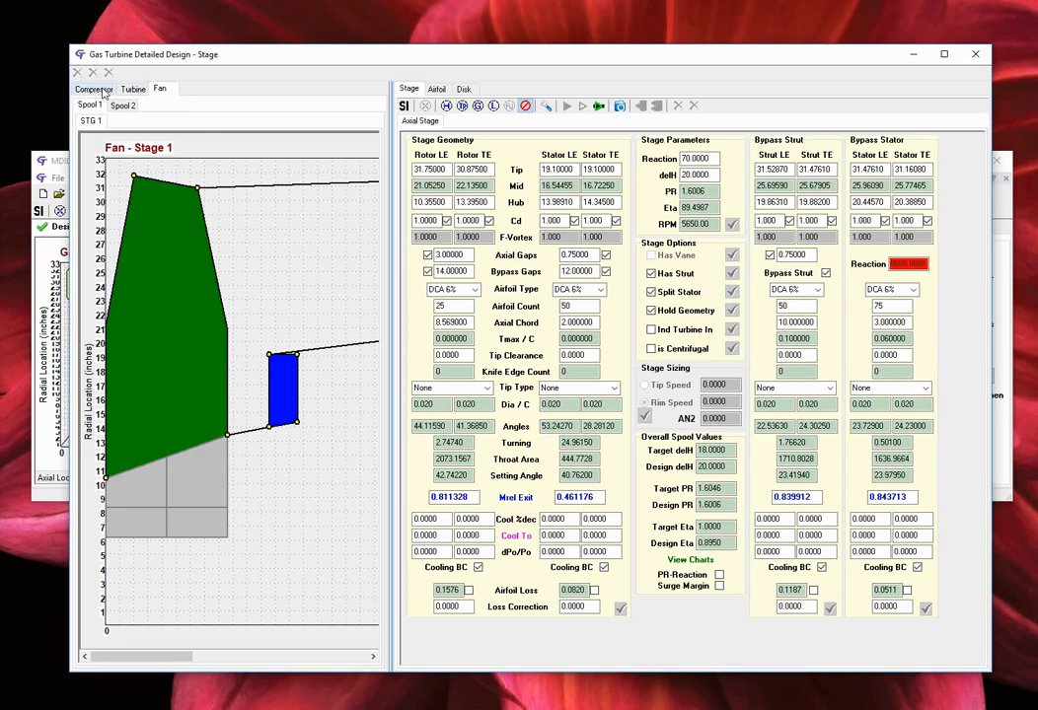
left_click(104, 90)
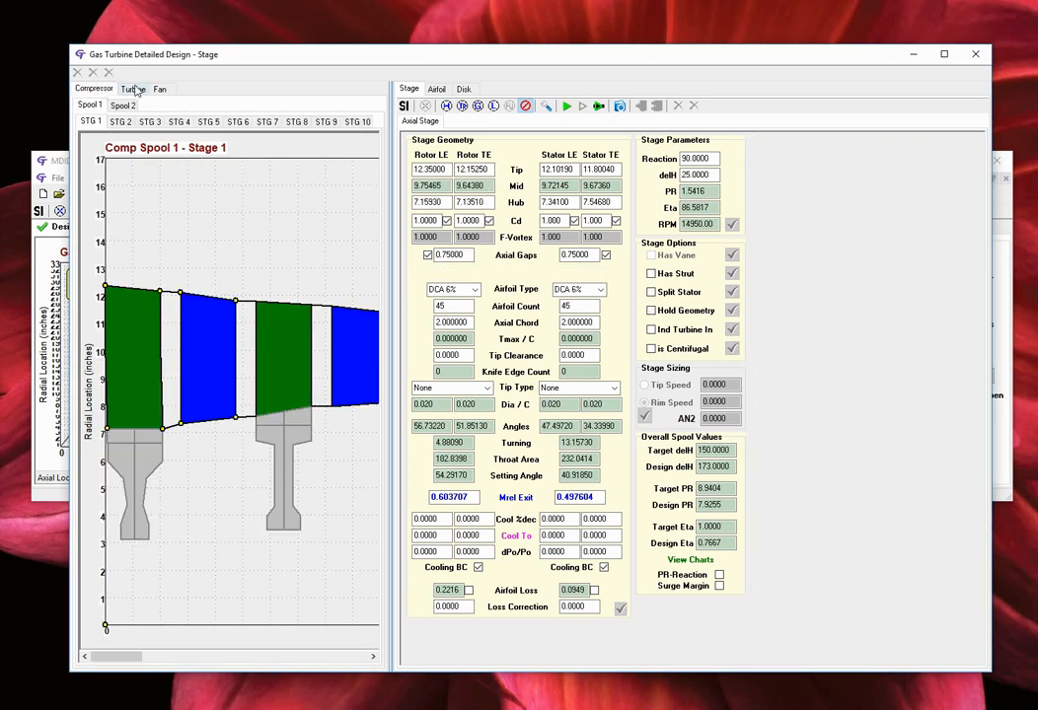
left_click(135, 89)
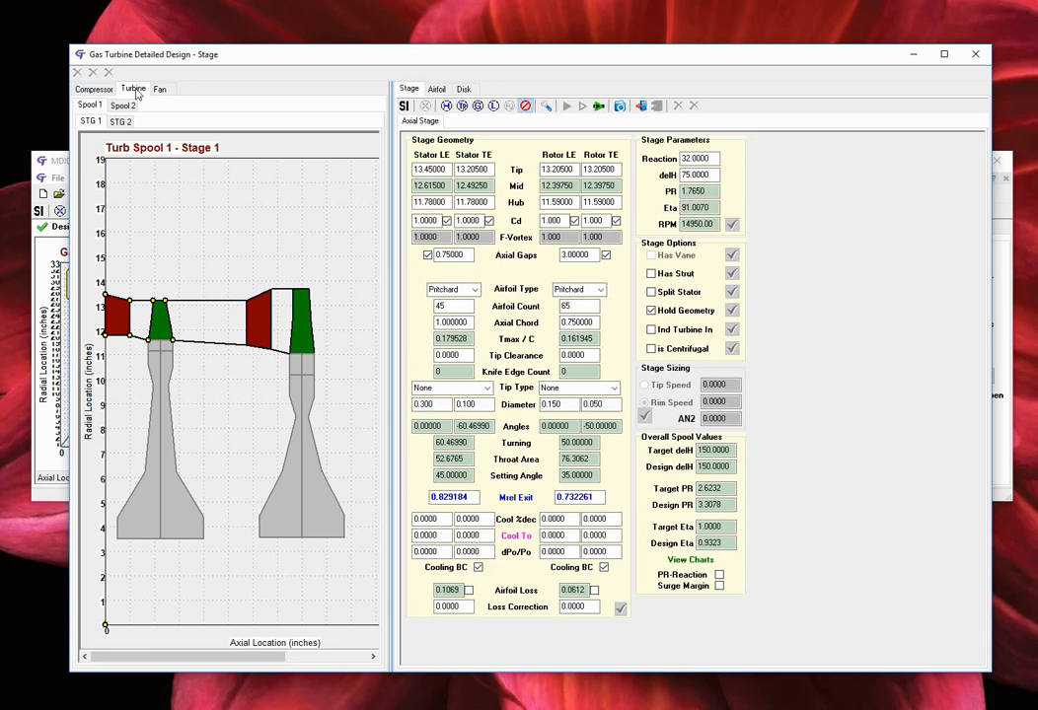
left_click(128, 105)
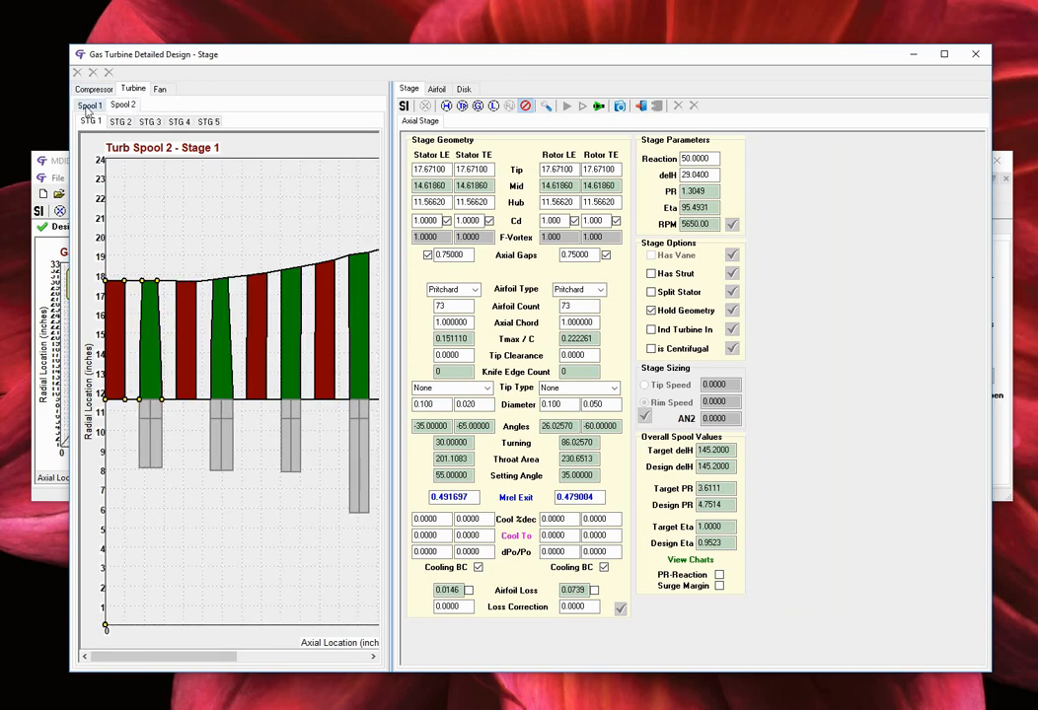
left_click(88, 107)
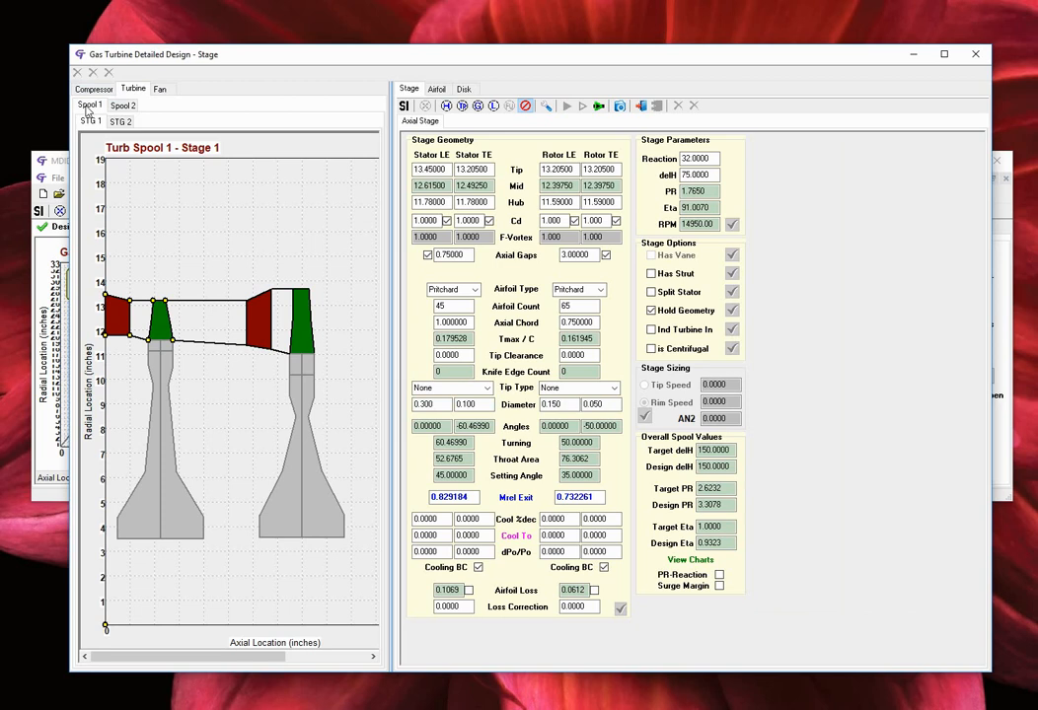
left_click(122, 122)
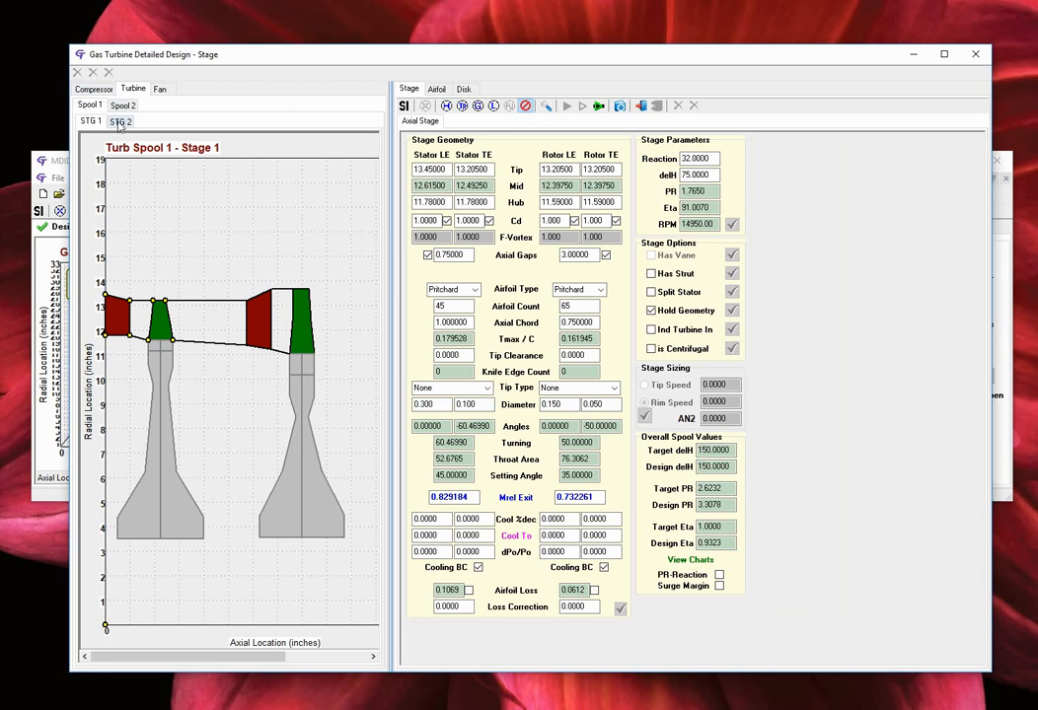
left_click(122, 122)
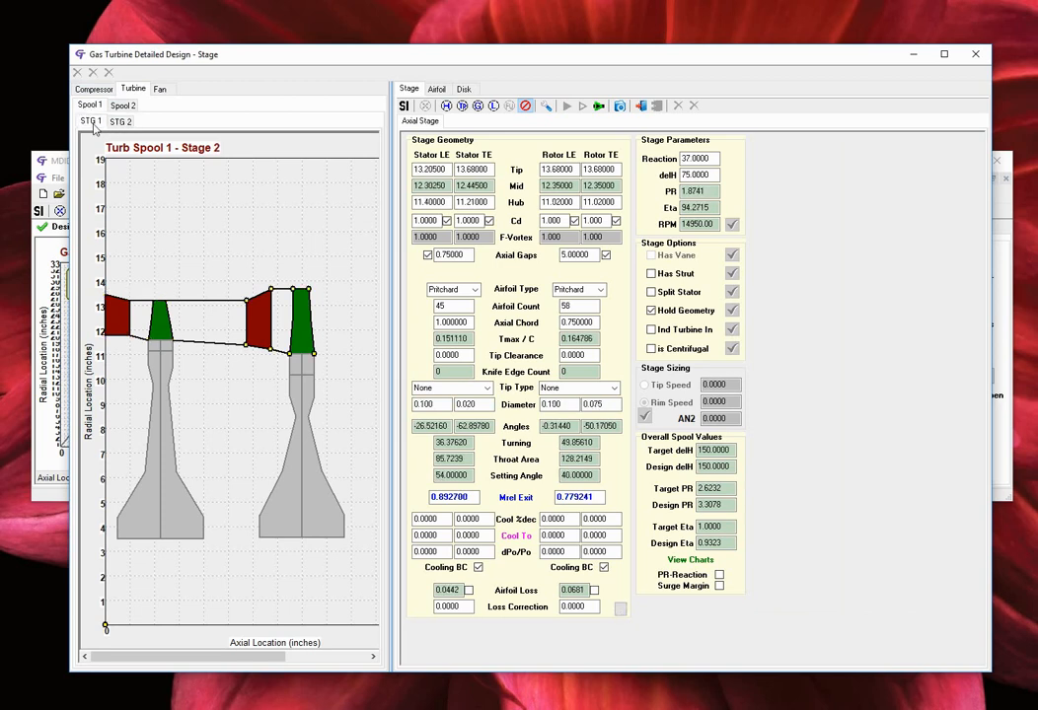
left_click(91, 121)
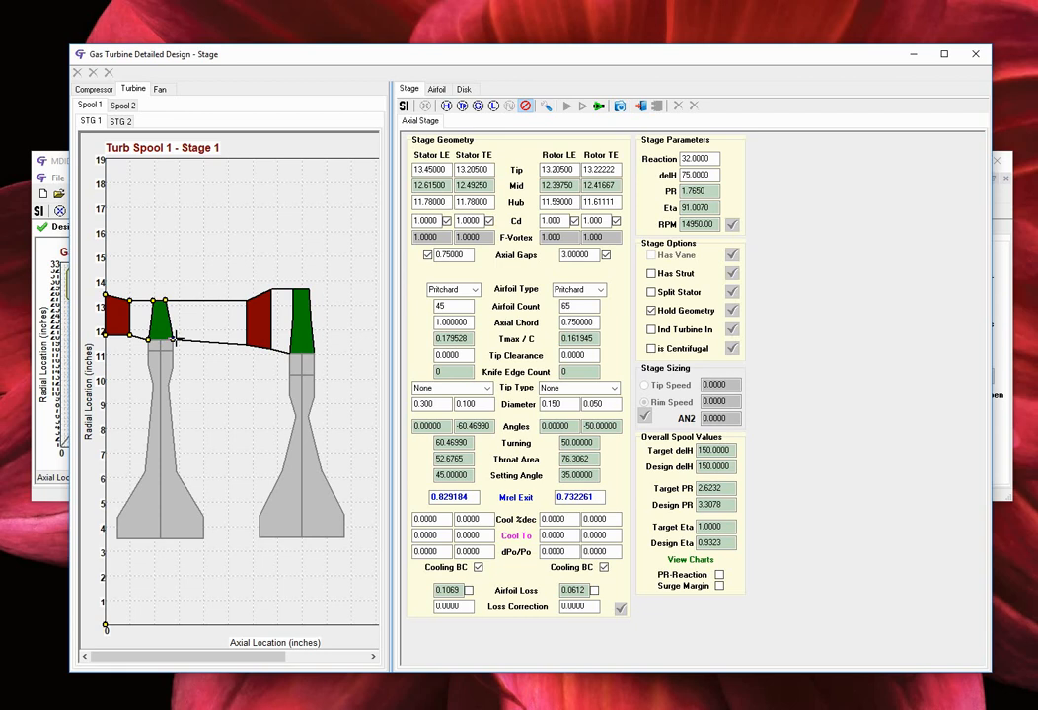
mouse_move(198, 337)
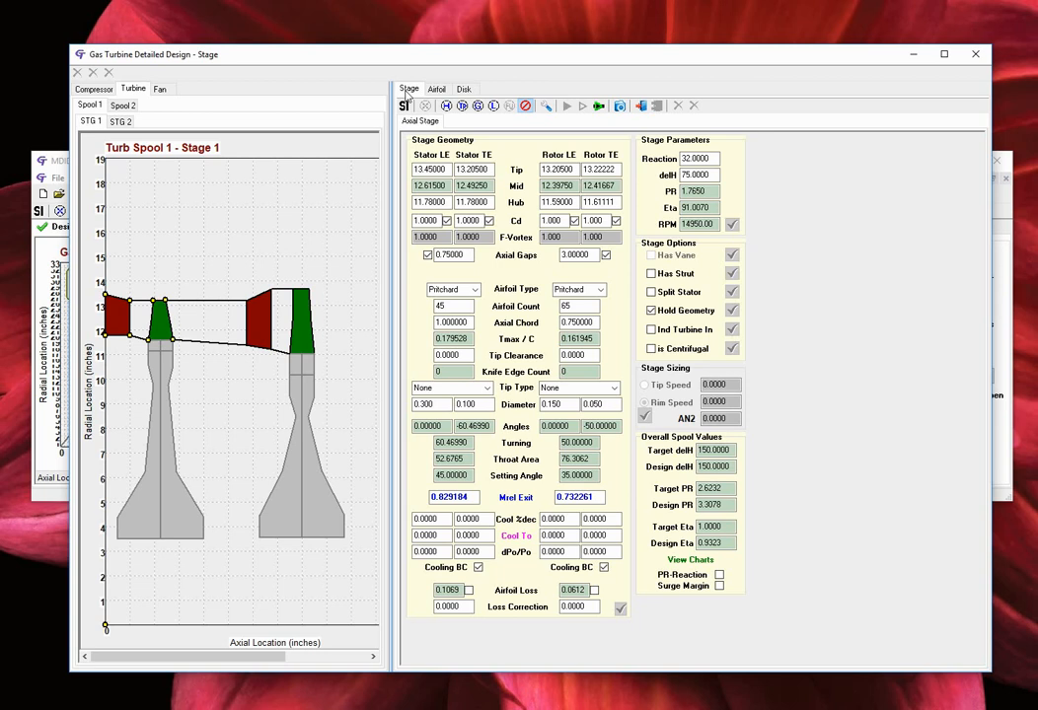
mouse_move(598, 106)
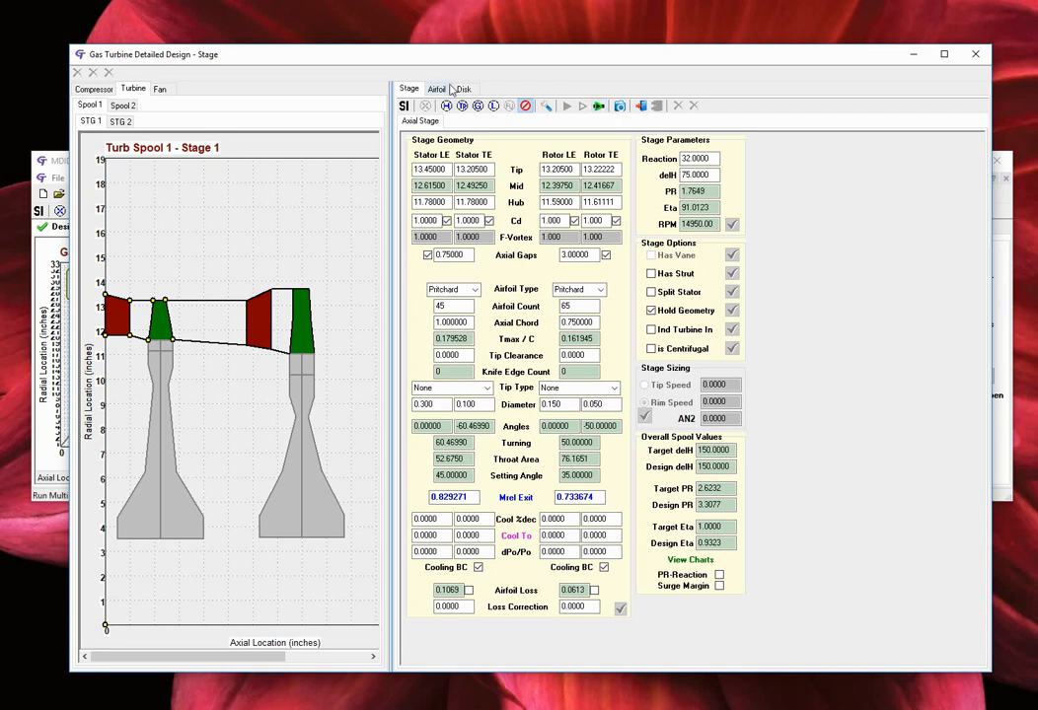
Show the recalculated turbine stage 1 stator airfoil profile on the Airfoil tab.
left_click(436, 89)
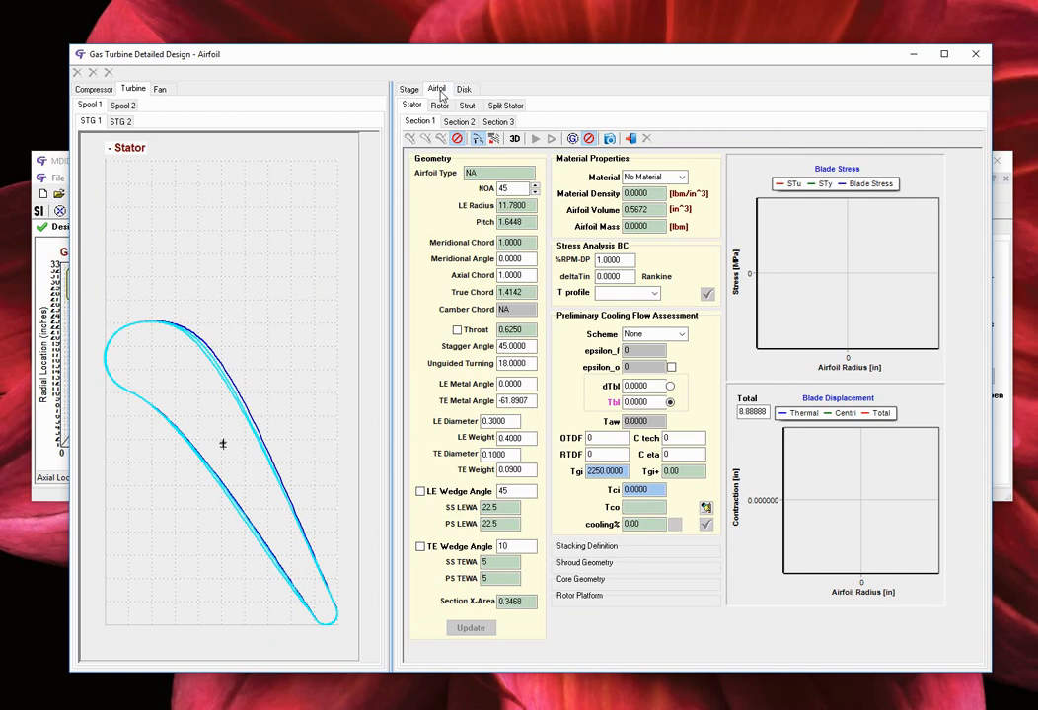
Set the turbine rotor blade material to Rene-41 and compute blade stress and displacement.
left_click(438, 105)
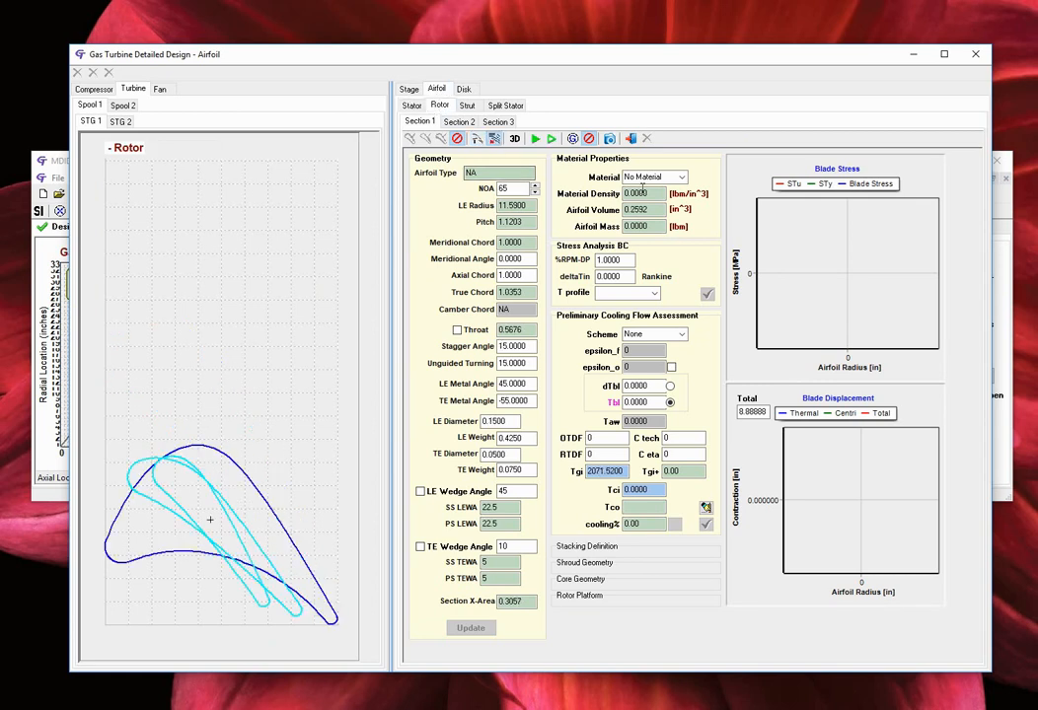
left_click(678, 177)
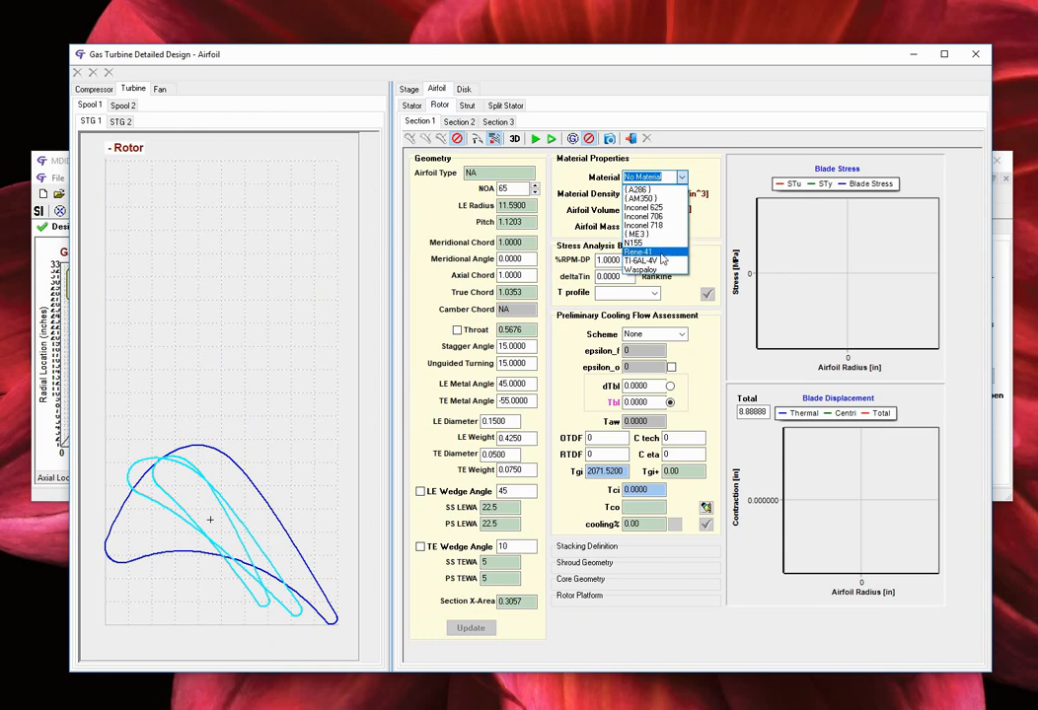
left_click(643, 255)
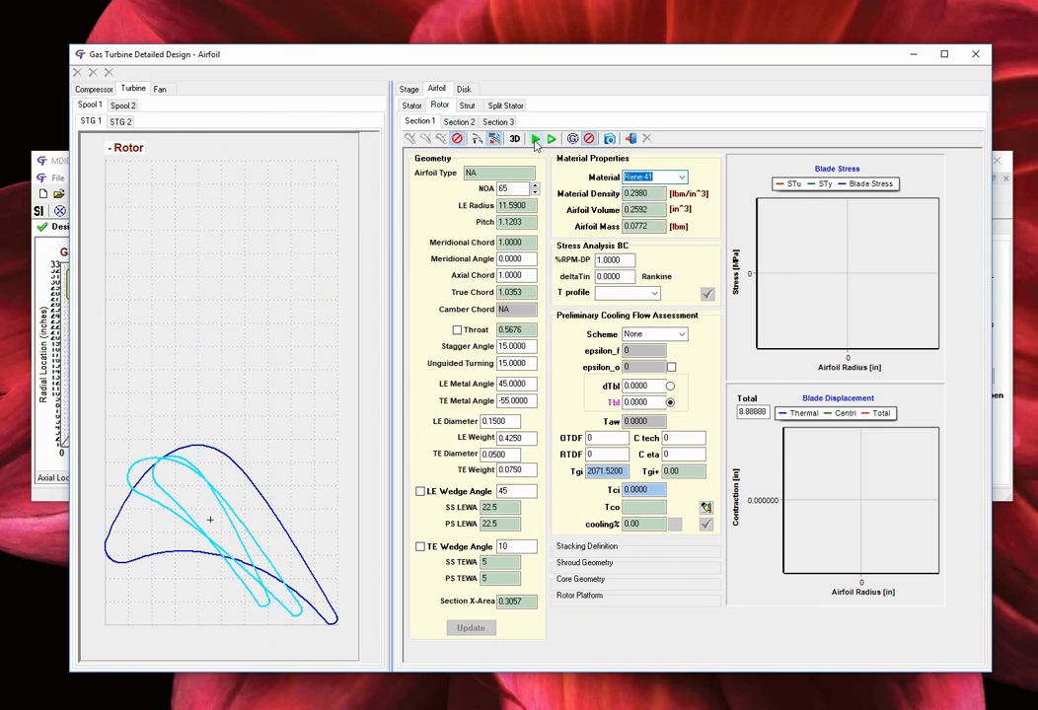
left_click(546, 138)
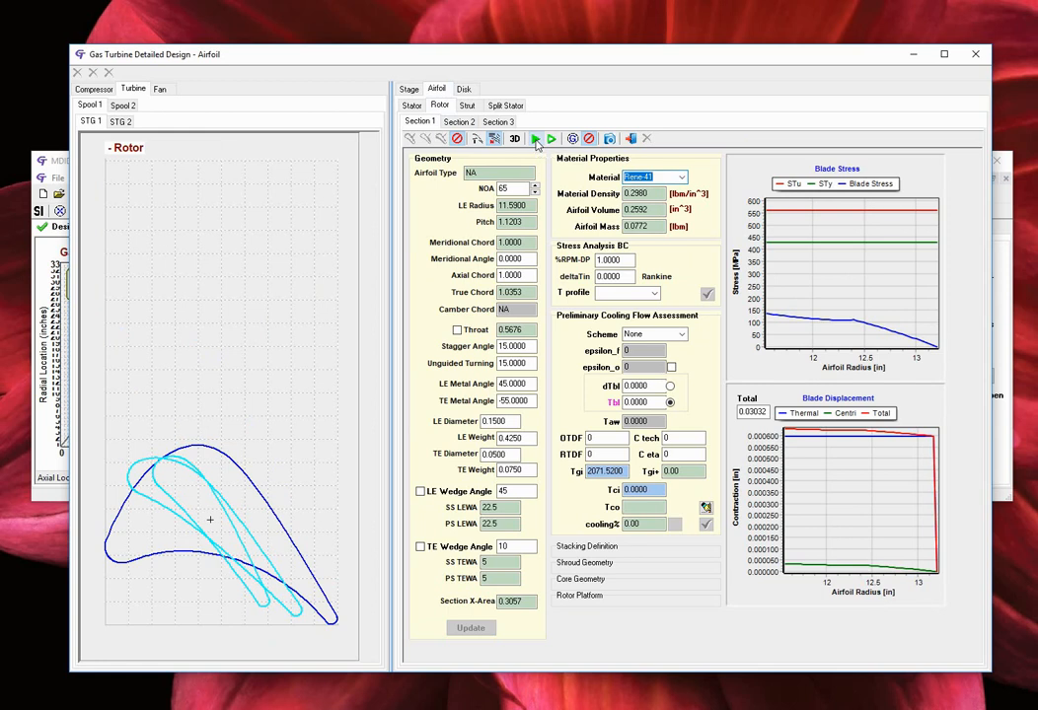
left_click(464, 89)
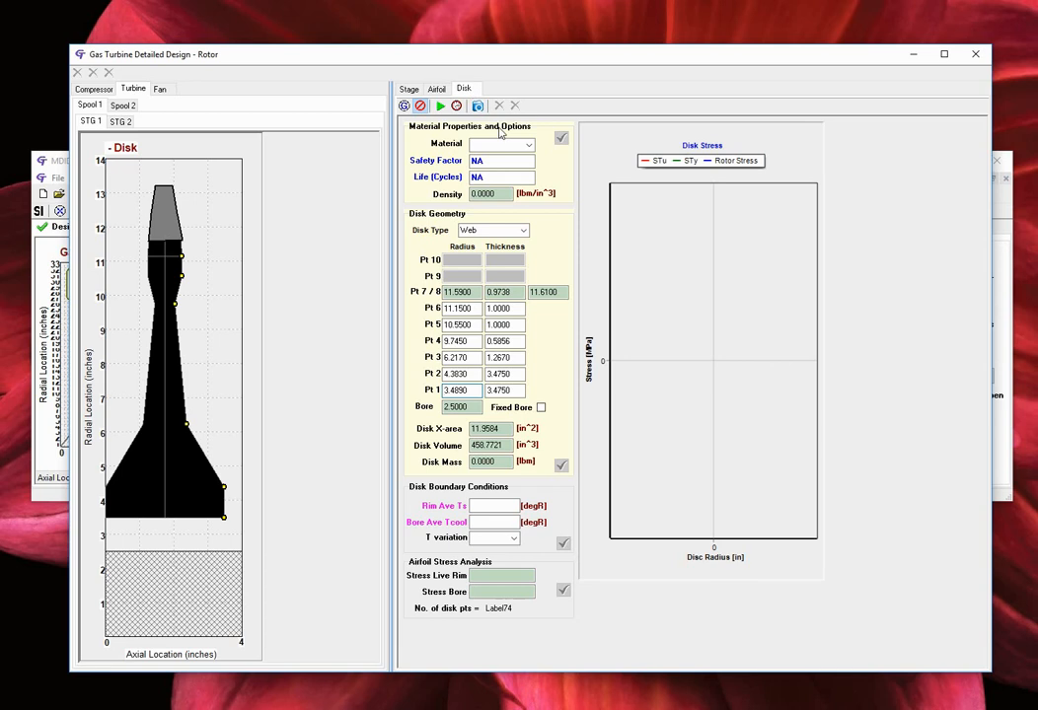
Give the disk Rene-41, 1500 degR rim and 1000 degR bore temperatures, and run disk stress.
left_click(521, 144)
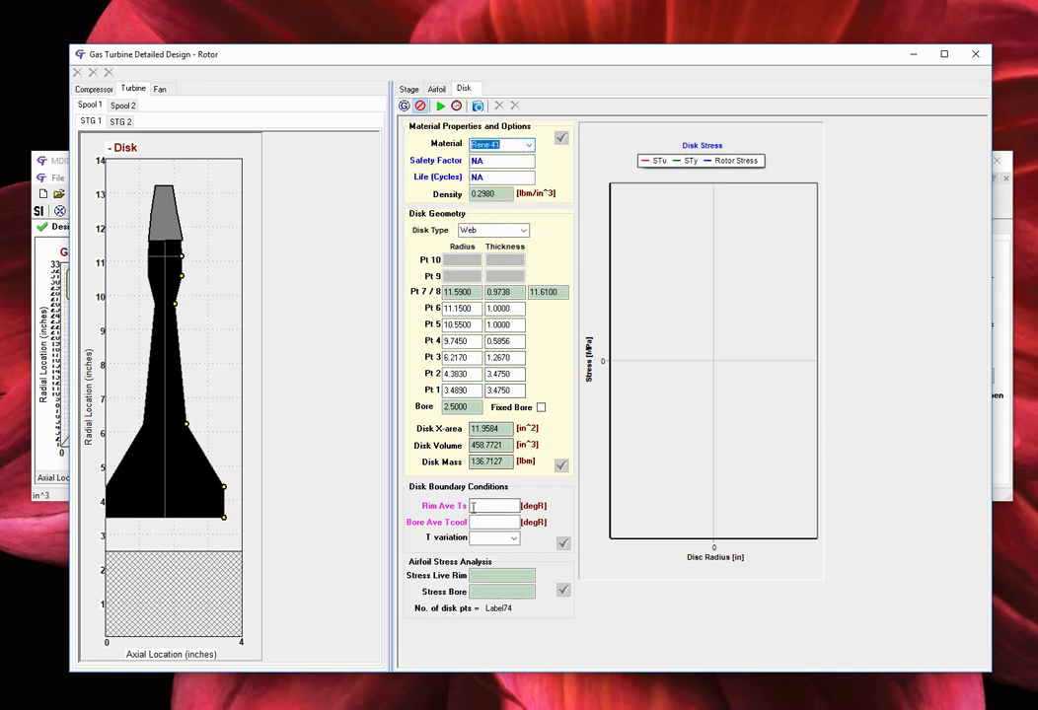
type("1500")
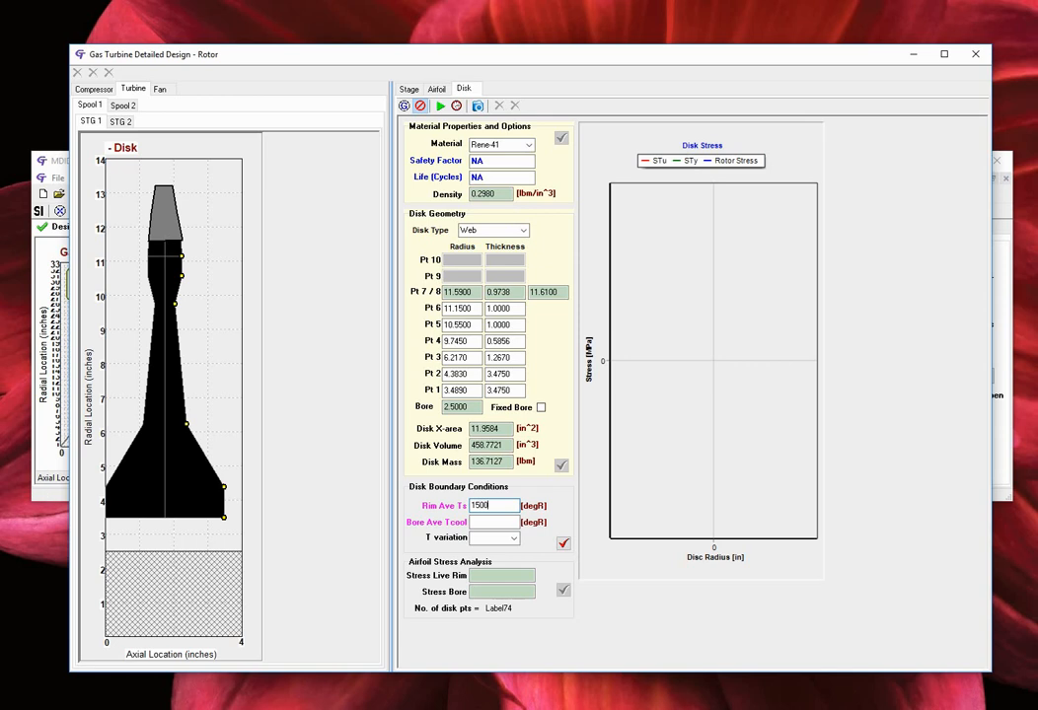
type("1000")
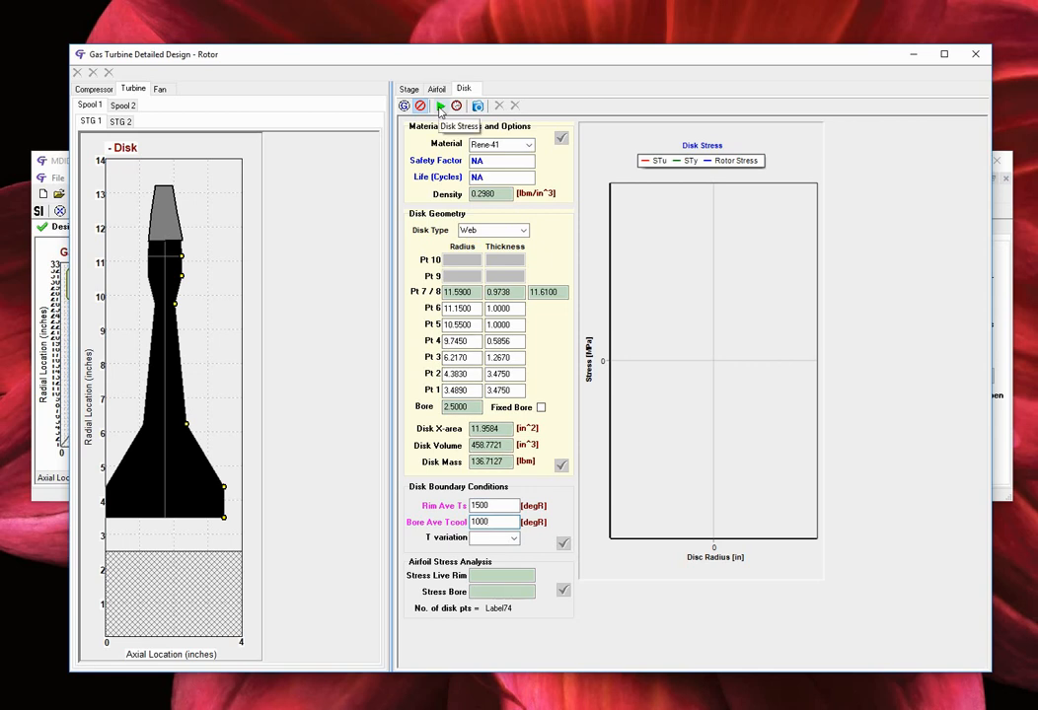
left_click(441, 105)
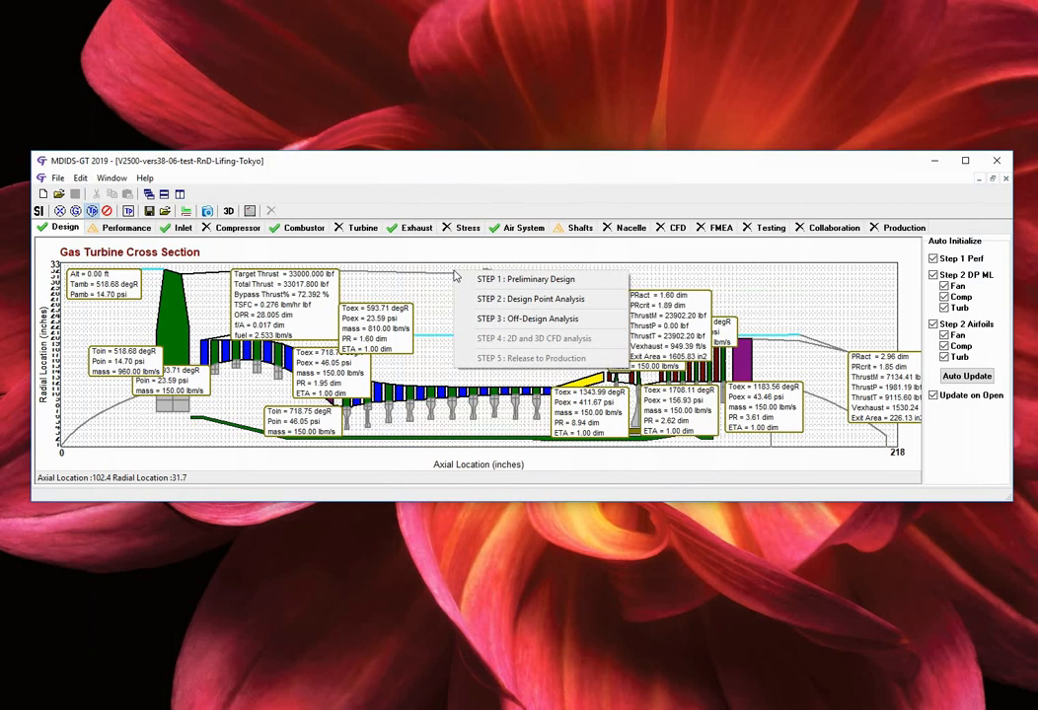
Run a single-point off-design analysis for turbine Spool 1 STG 1 at 14950 RPM.
left_click(530, 317)
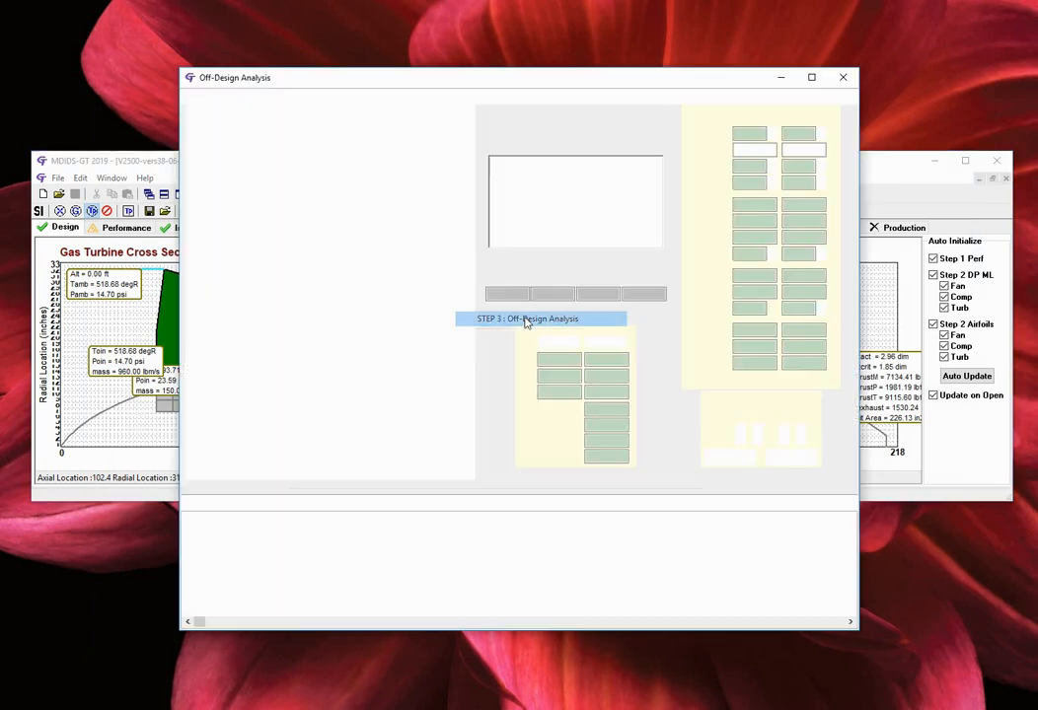
left_click(529, 317)
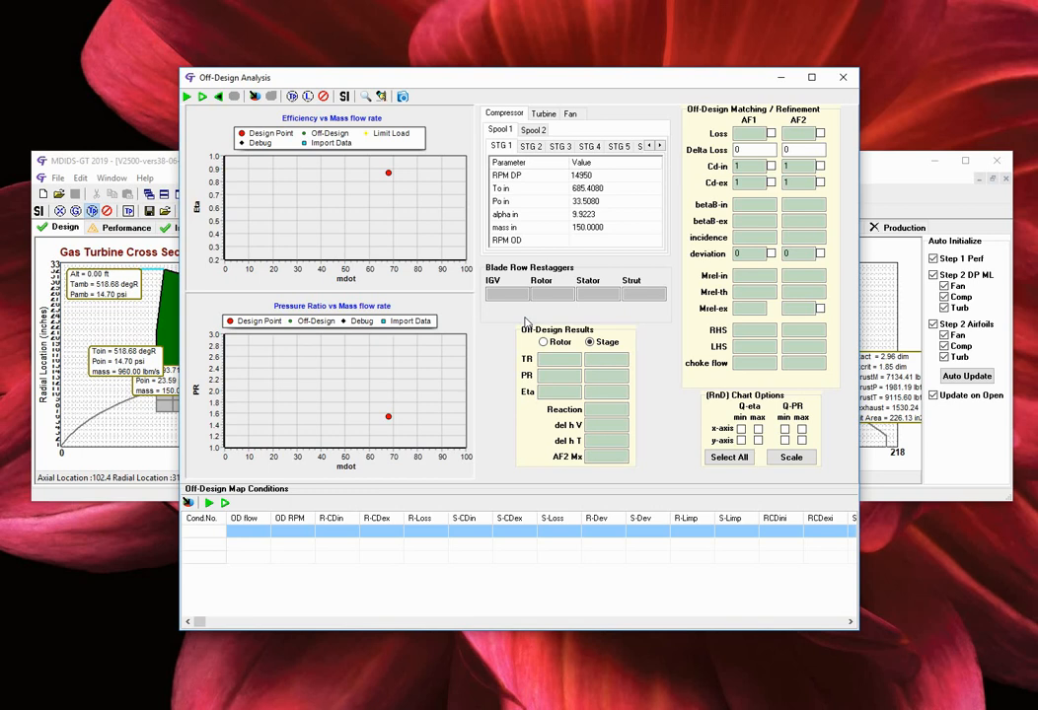
left_click(544, 114)
type("14950")
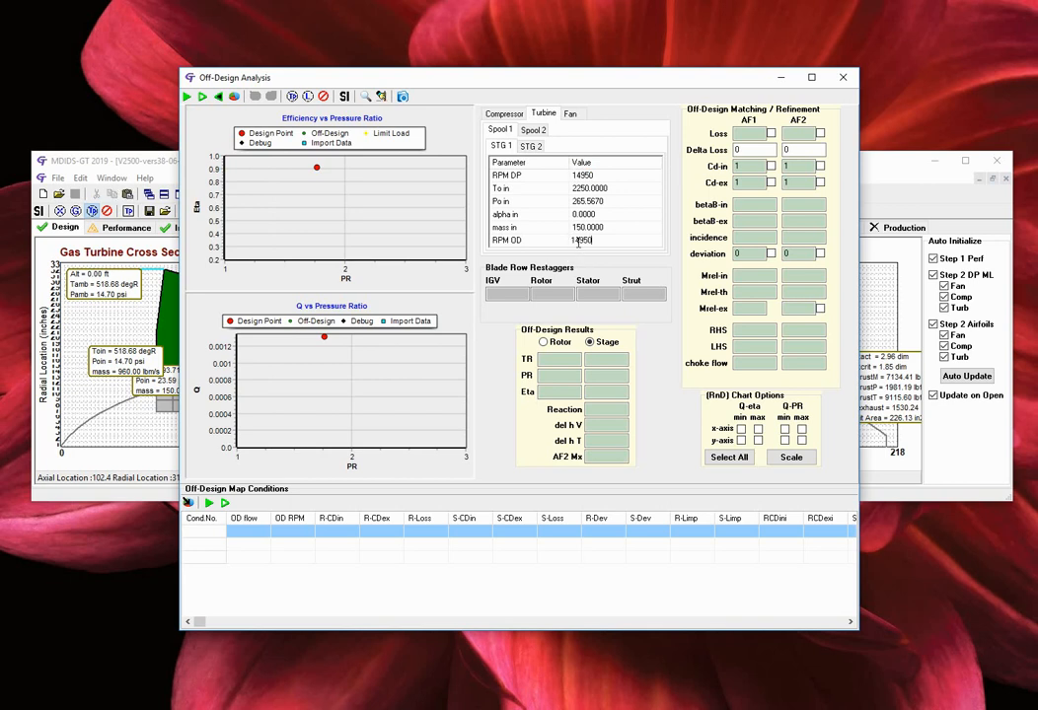
mouse_move(190, 96)
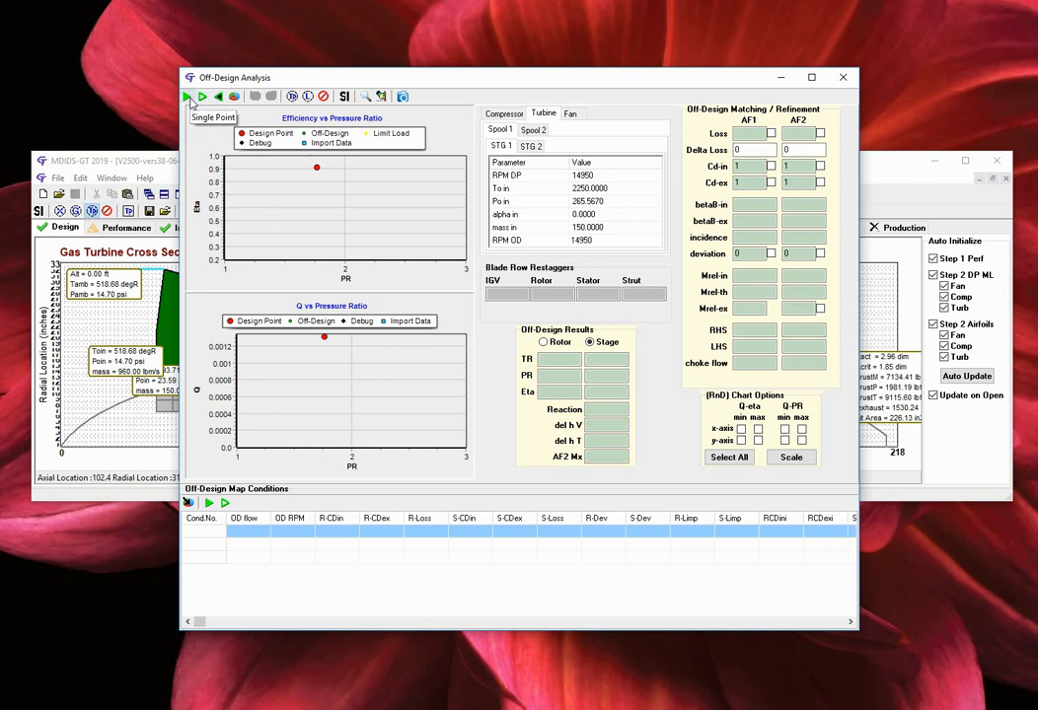
left_click(188, 95)
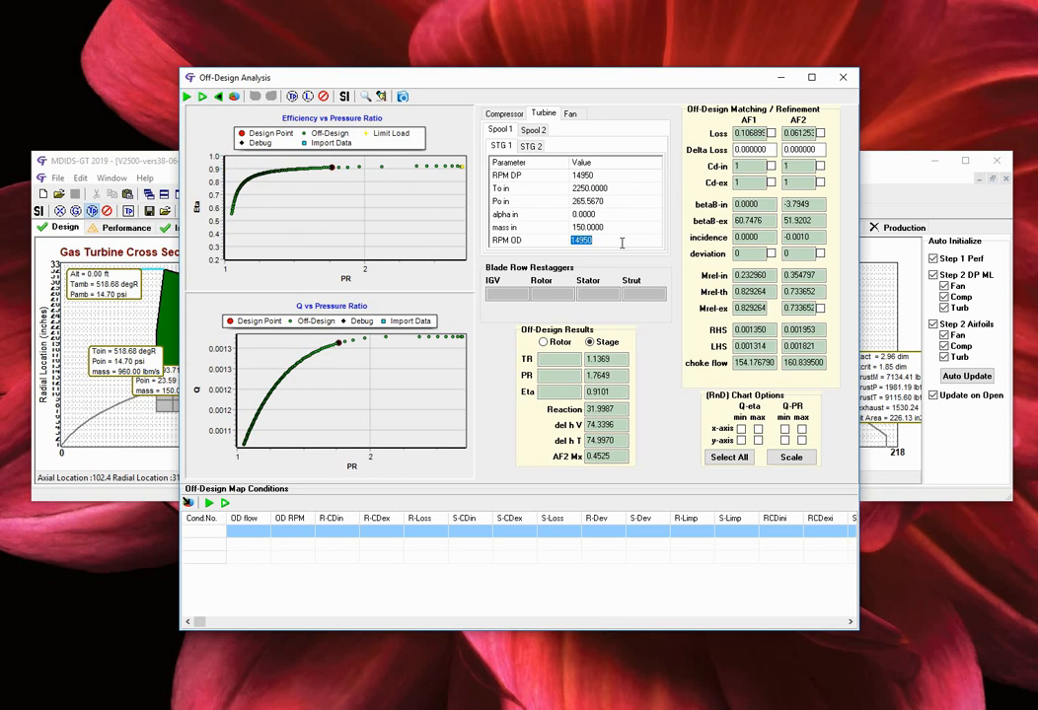
type("10000")
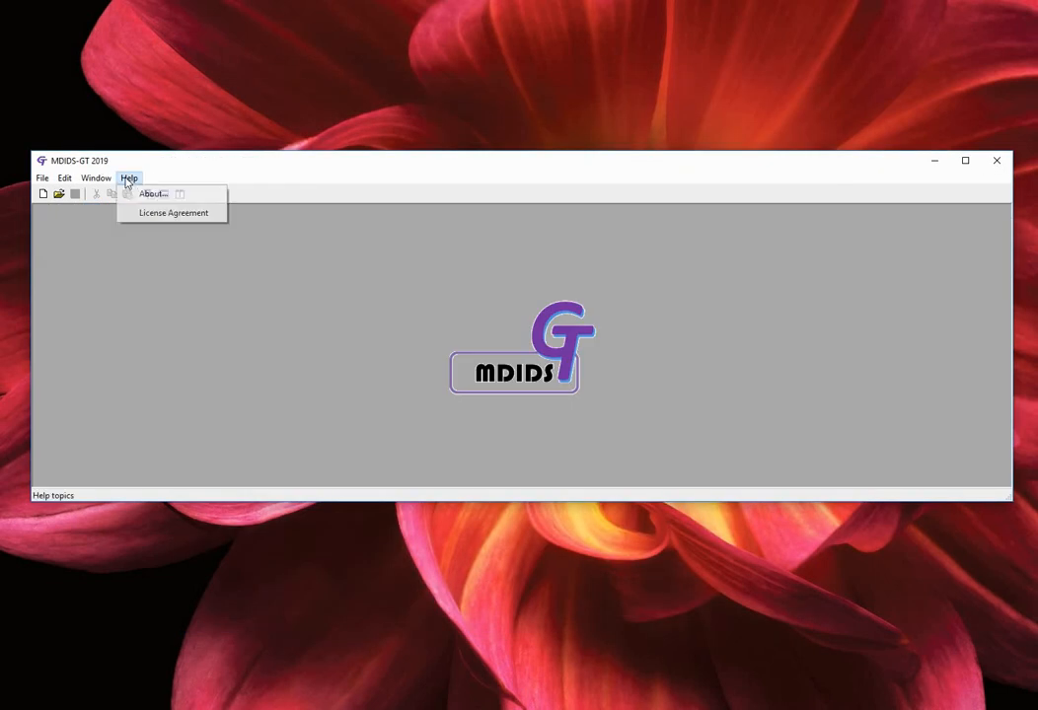
Show the About MDIDS-GT window with version 2019.01.01 and license details.
left_click(150, 194)
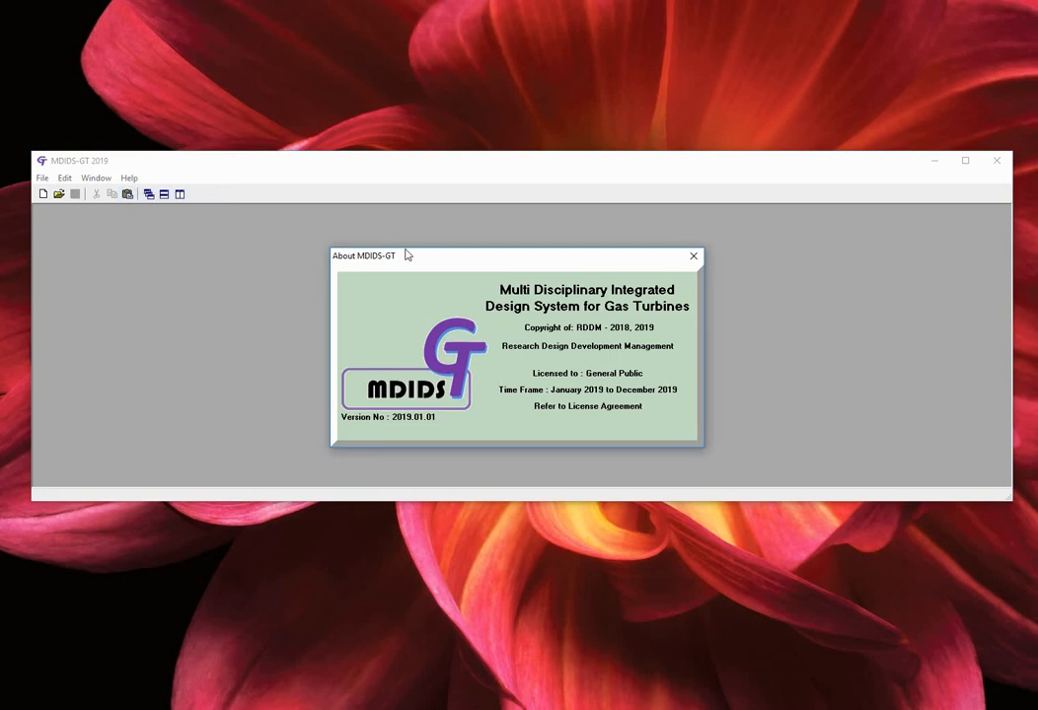